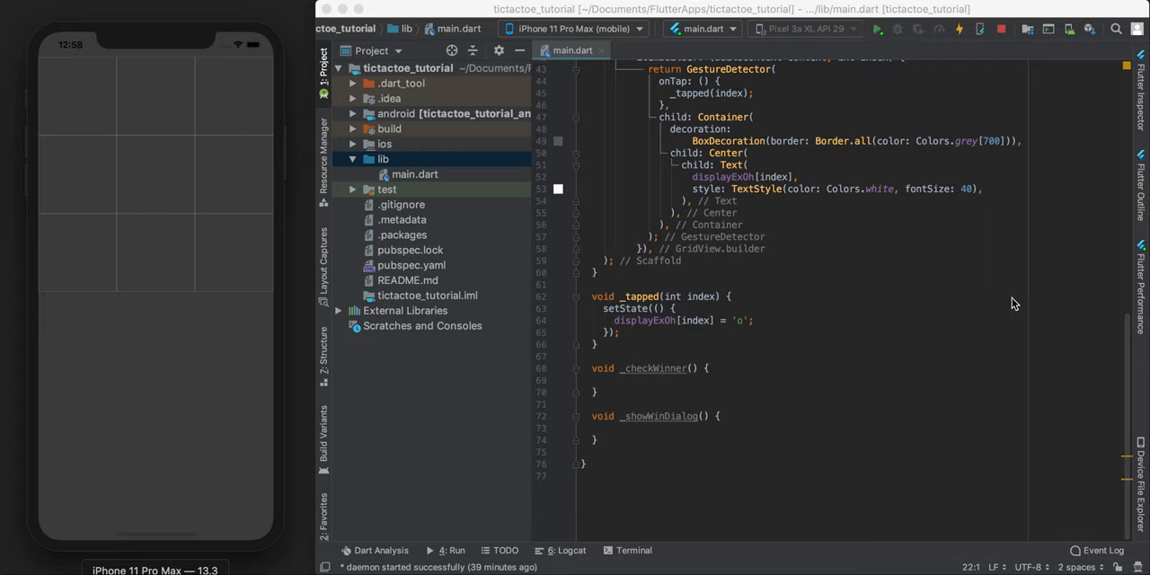
mouse_move(249, 266)
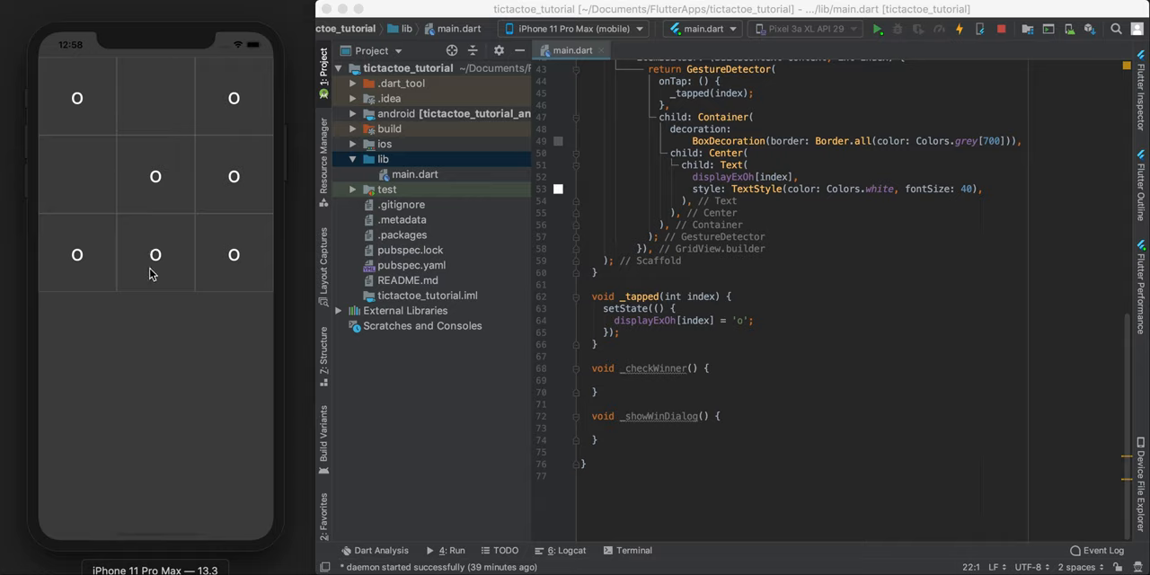
mouse_move(309, 280)
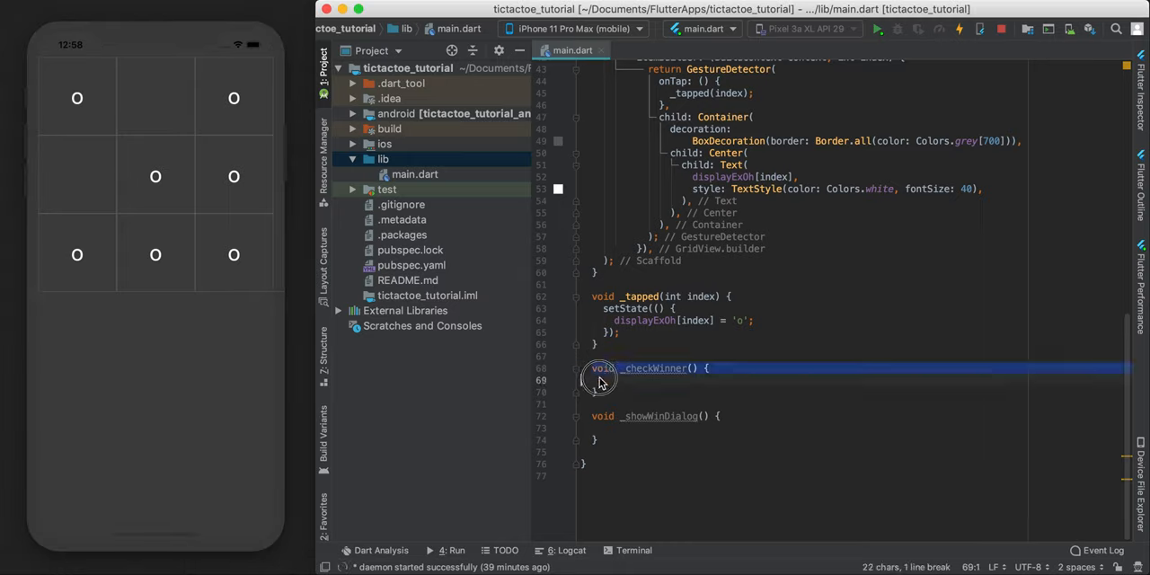
Review the empty _checkWinner and _showWinDialog stubs in main.dart after placing O marks
click(595, 441)
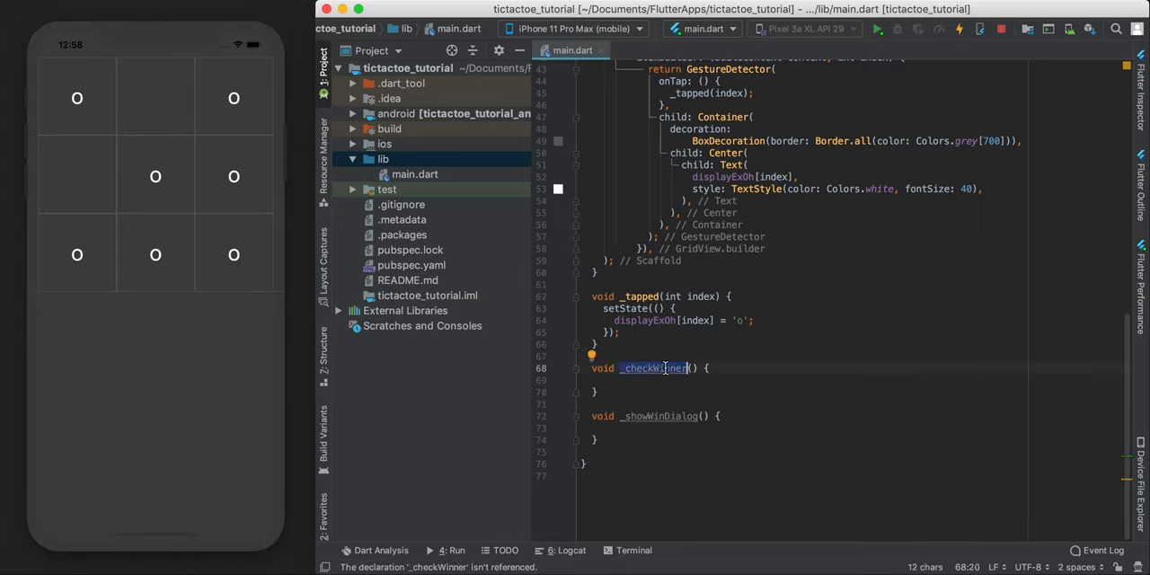
mouse_move(665, 369)
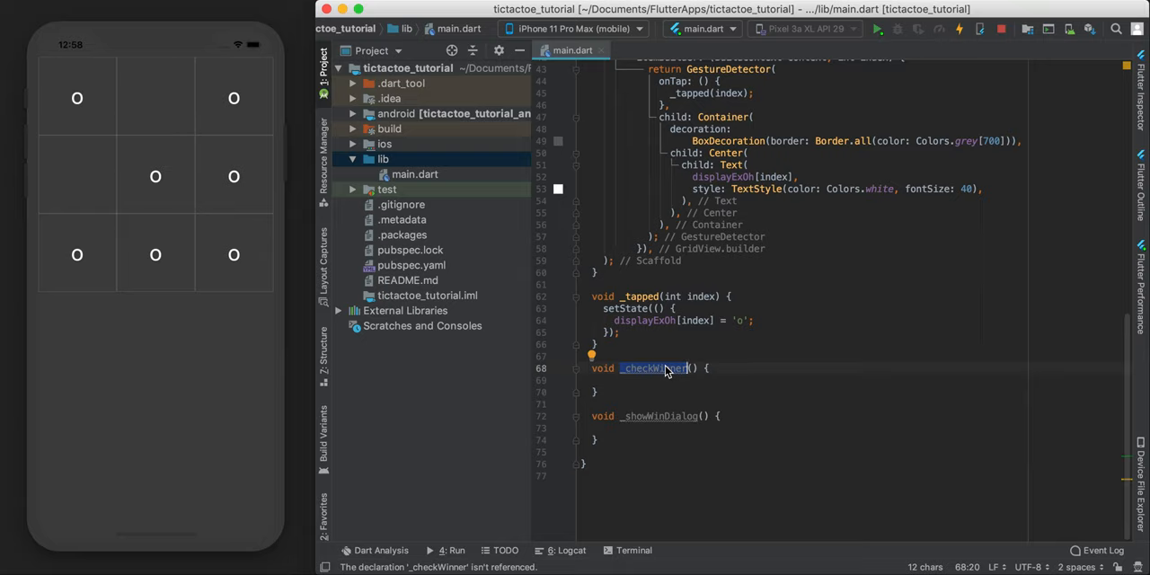
click(681, 417)
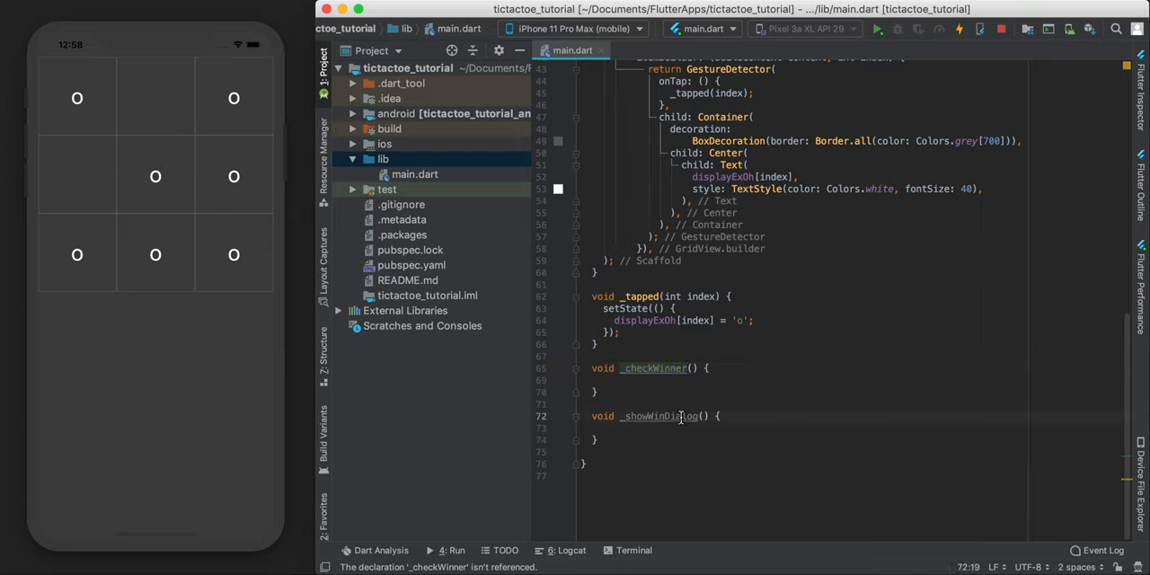
double_click(662, 416)
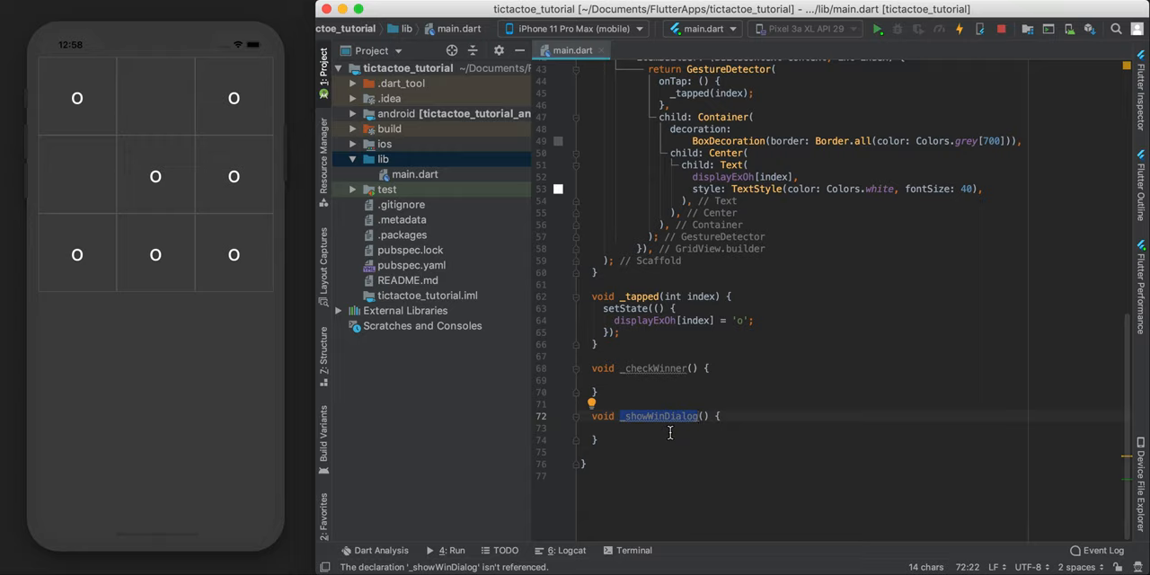
mouse_move(683, 404)
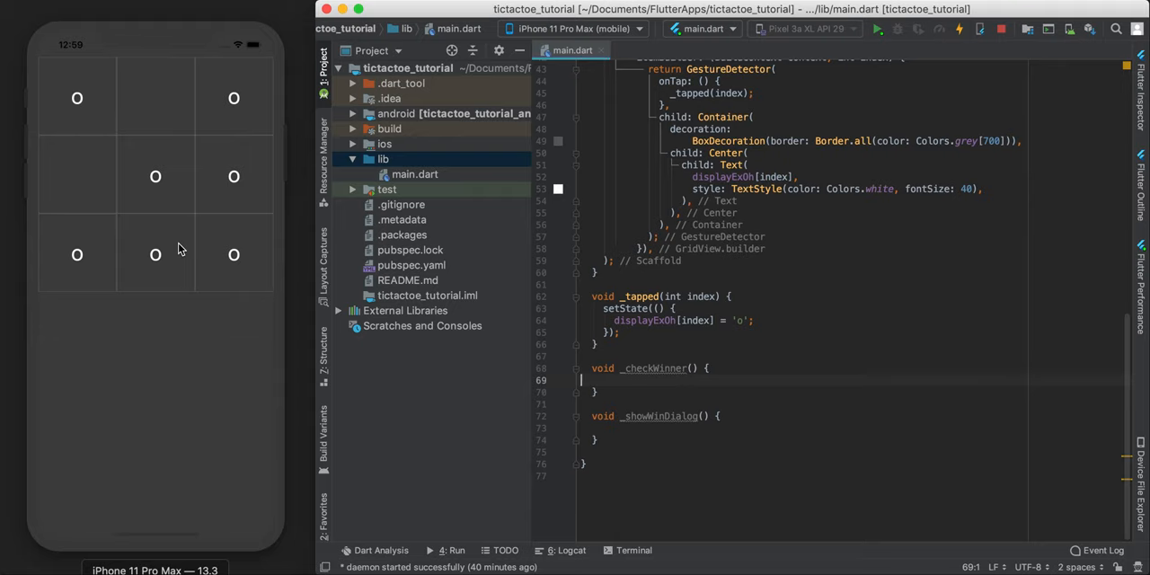
Declare bool ohTurn = true; with a comment noting the first player is O
scroll(up, 3)
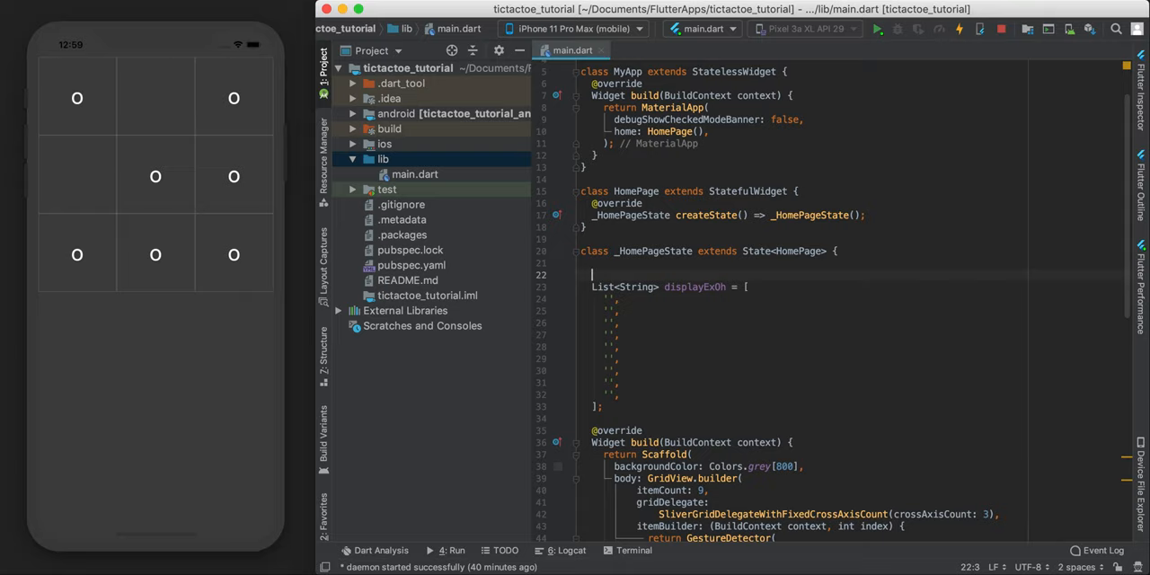
text(bool)
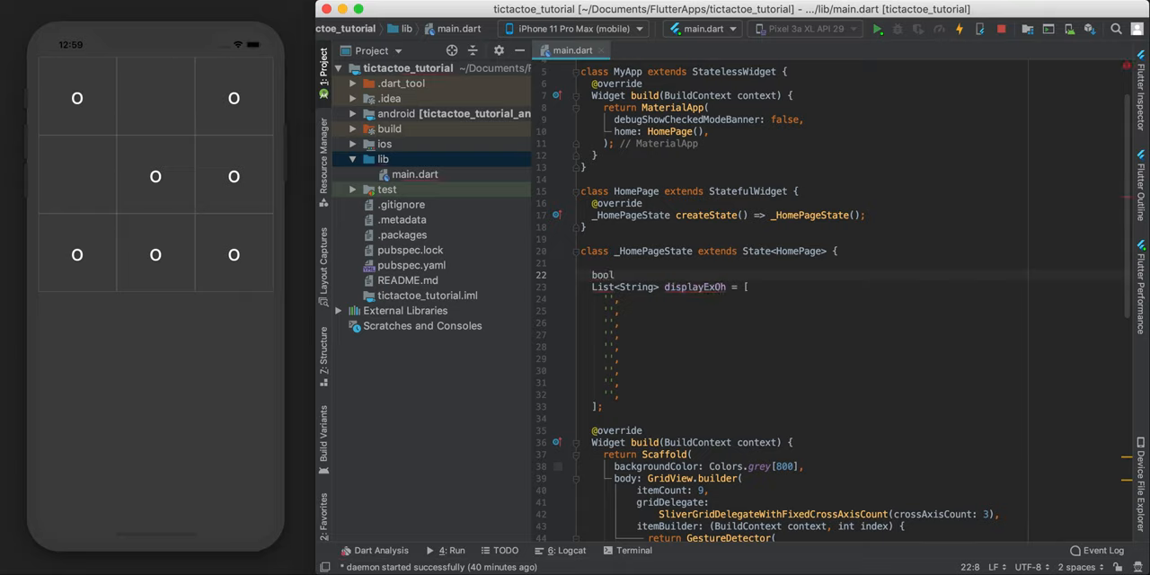
text(ohTurn = t)
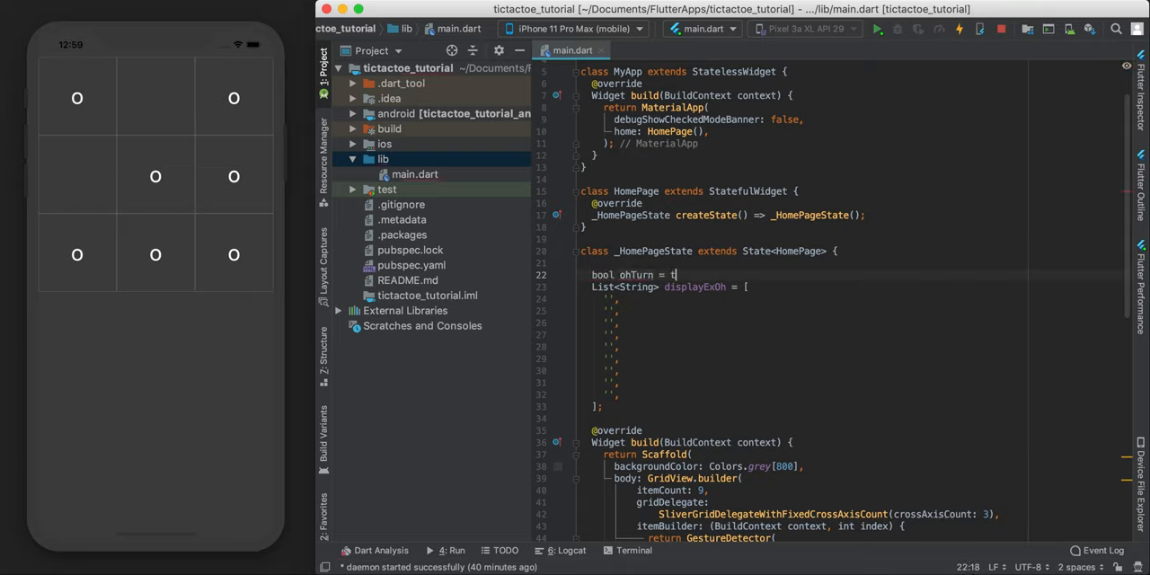
text(rue;)
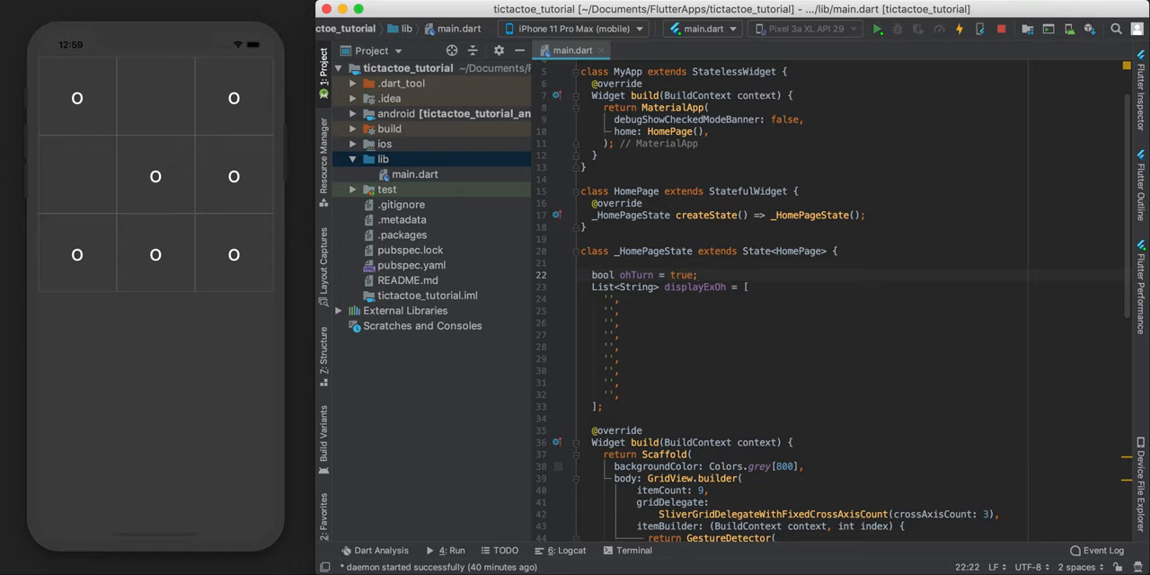
text(// the first player is O!)
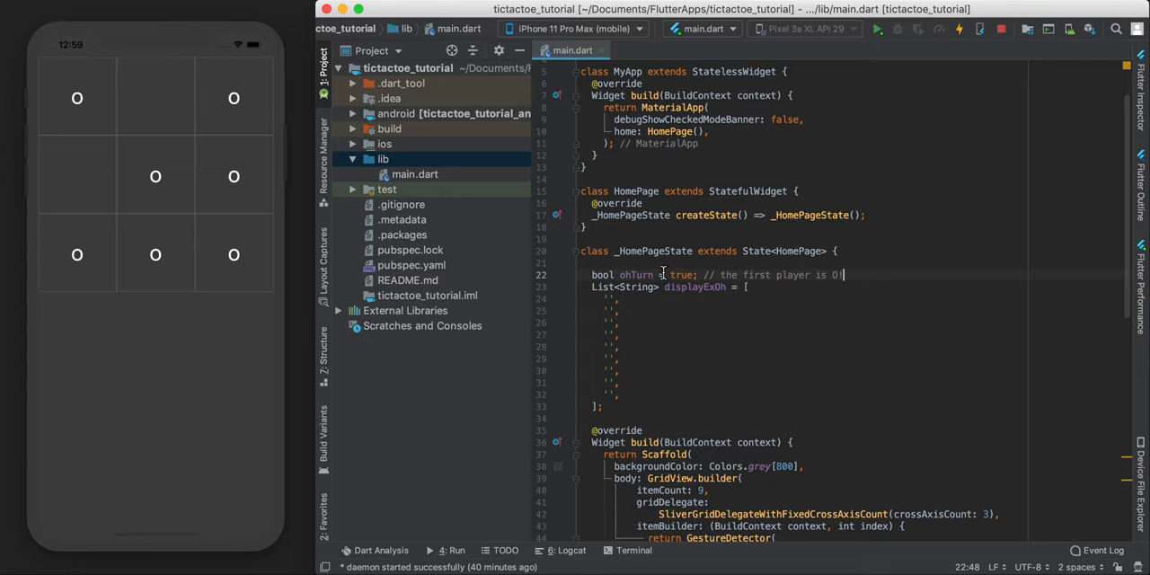
double_click(637, 275)
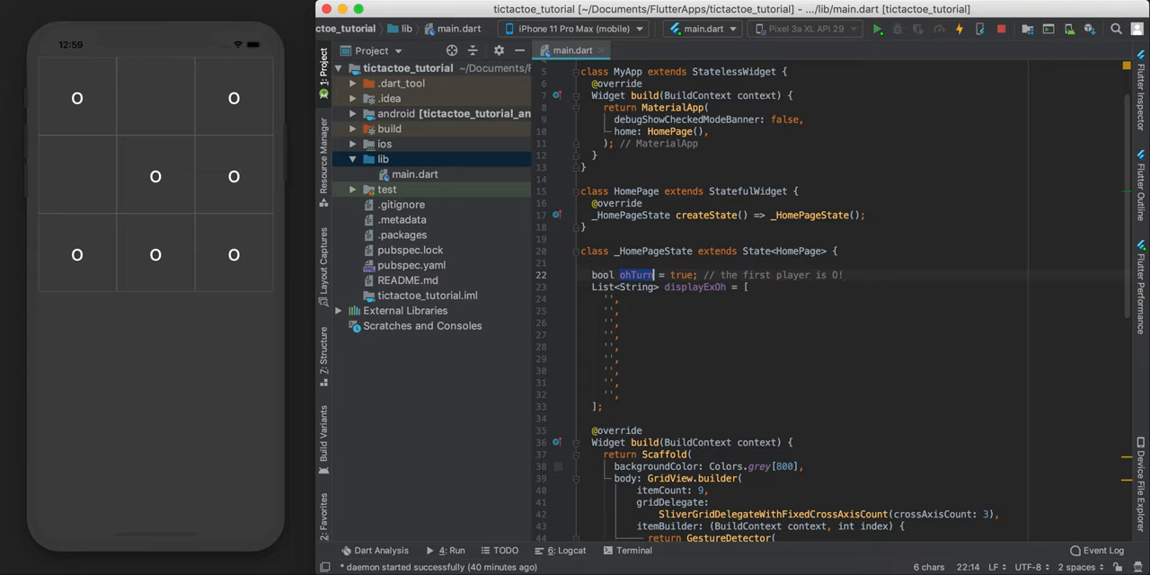
scroll(down, 3)
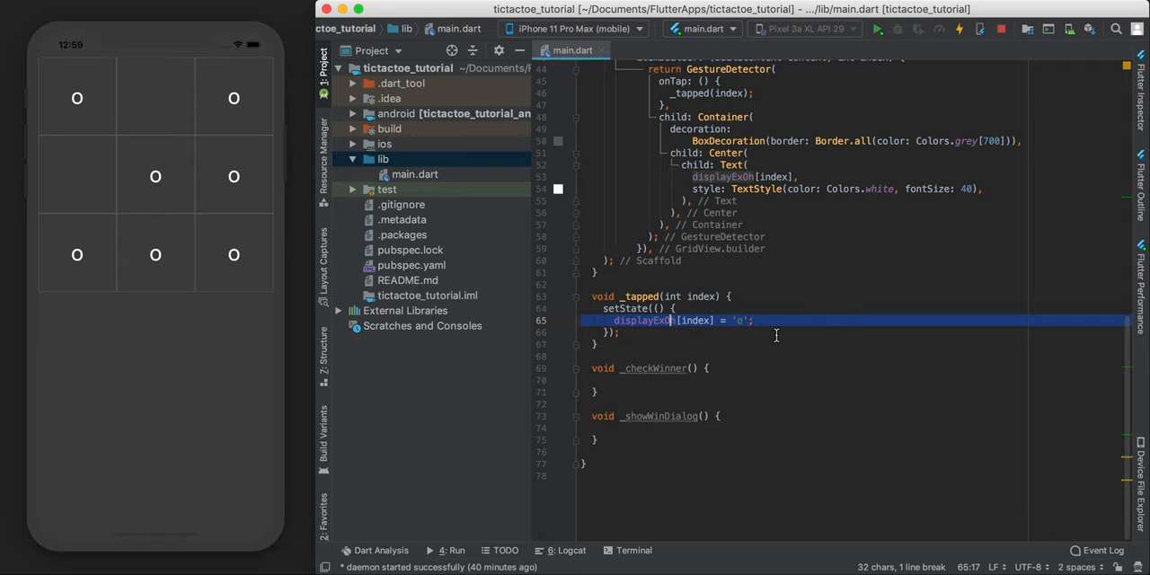
Replace the fixed assignment with if (ohTurn) / else setting displayExOh[index] to 'o' or 'x'
key(Delete)
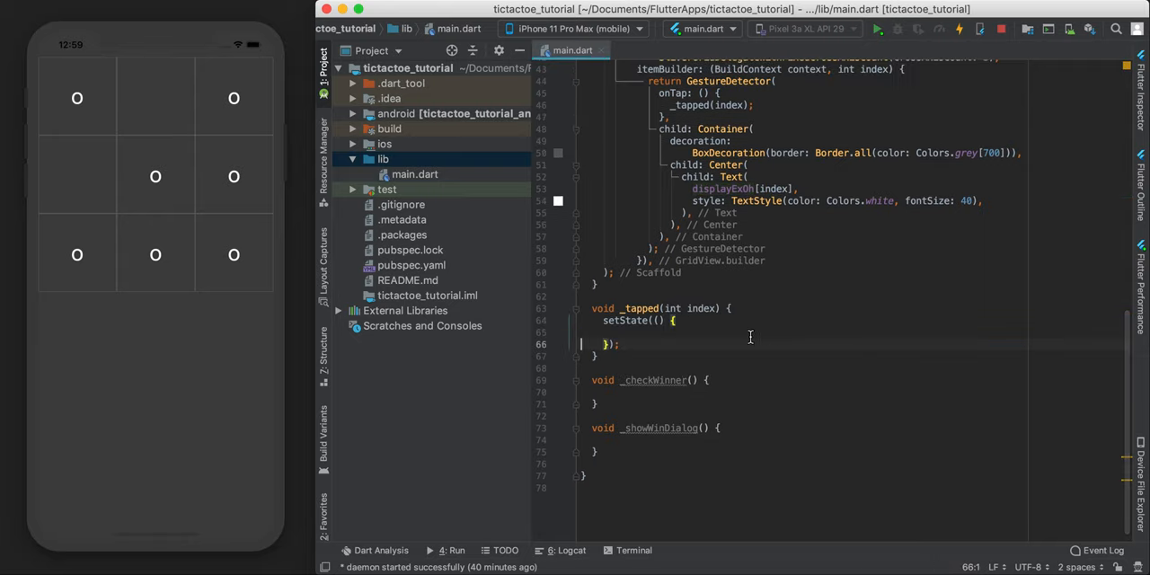
text(if ()
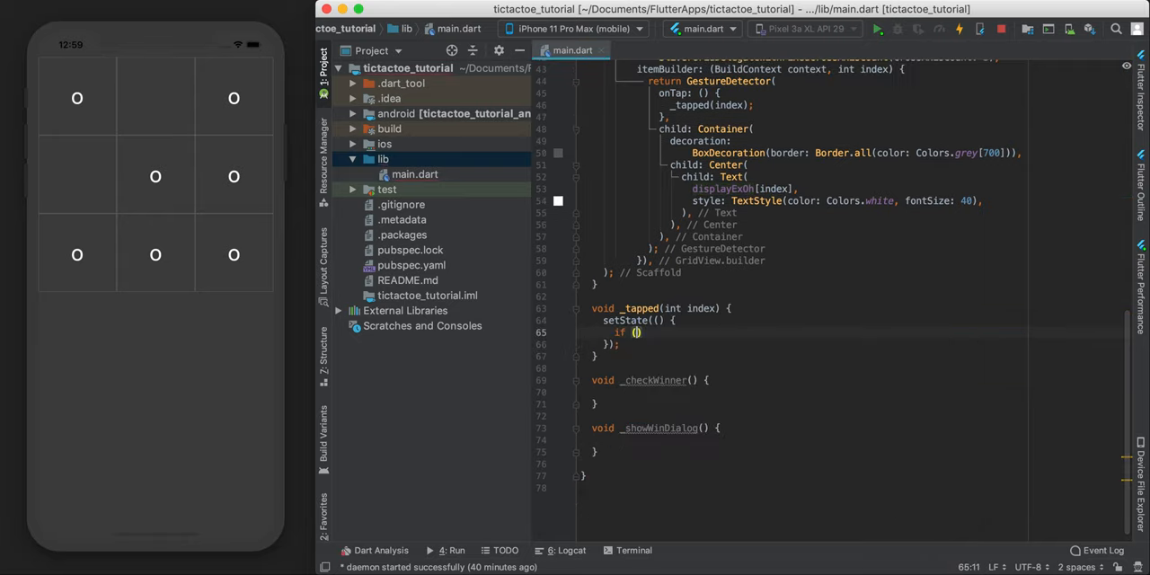
text(ohTurn))
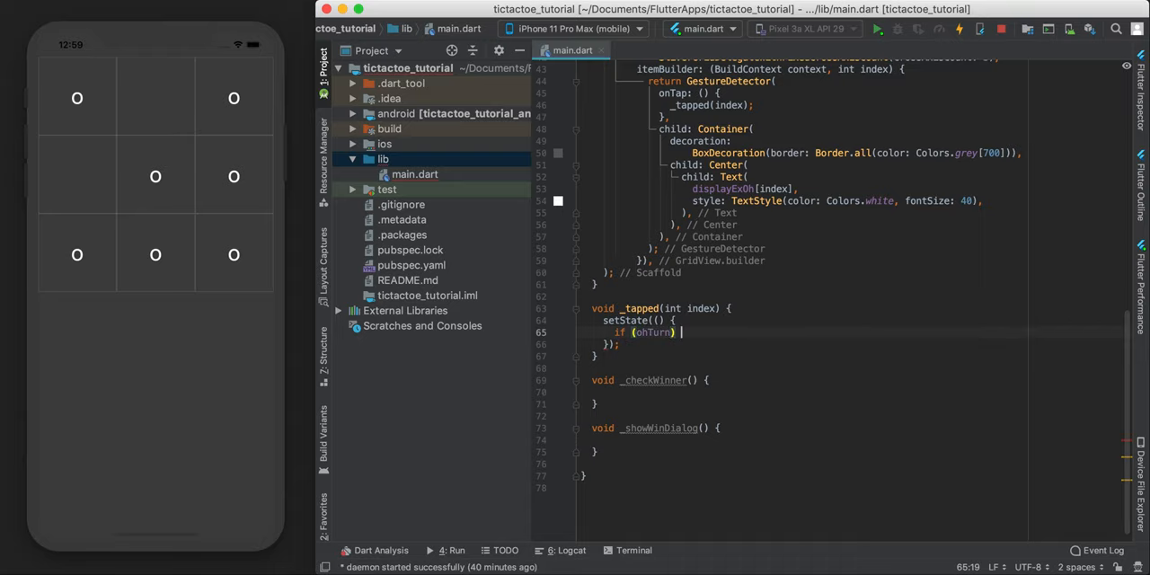
key(enter)
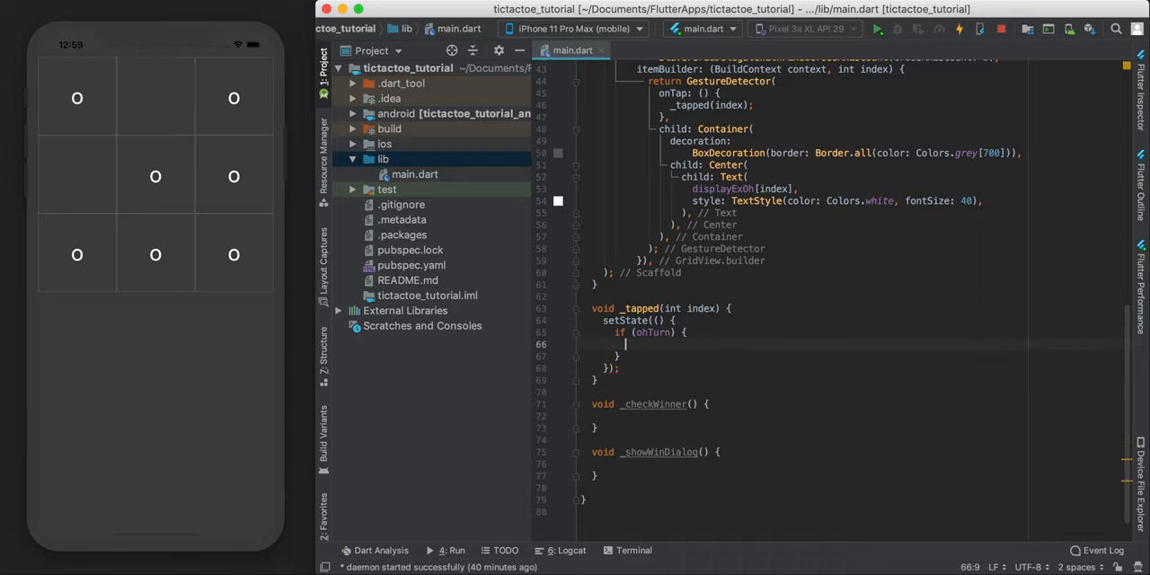
text(displayExOh[index] = 'o';)
click(856, 356)
text( else {)
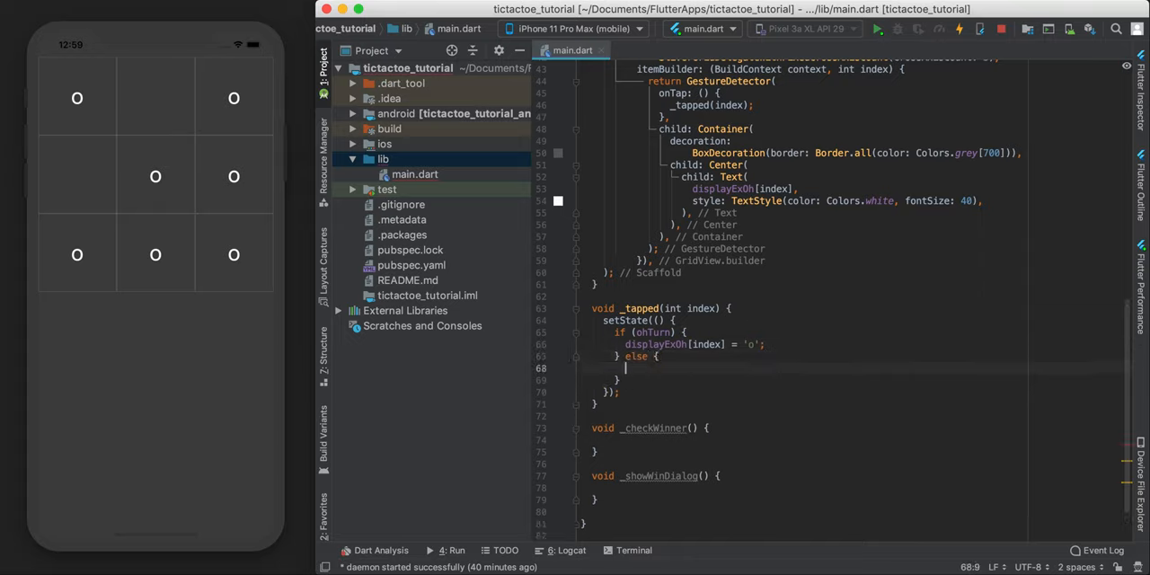
text(displayExOh[index] = 'o';)
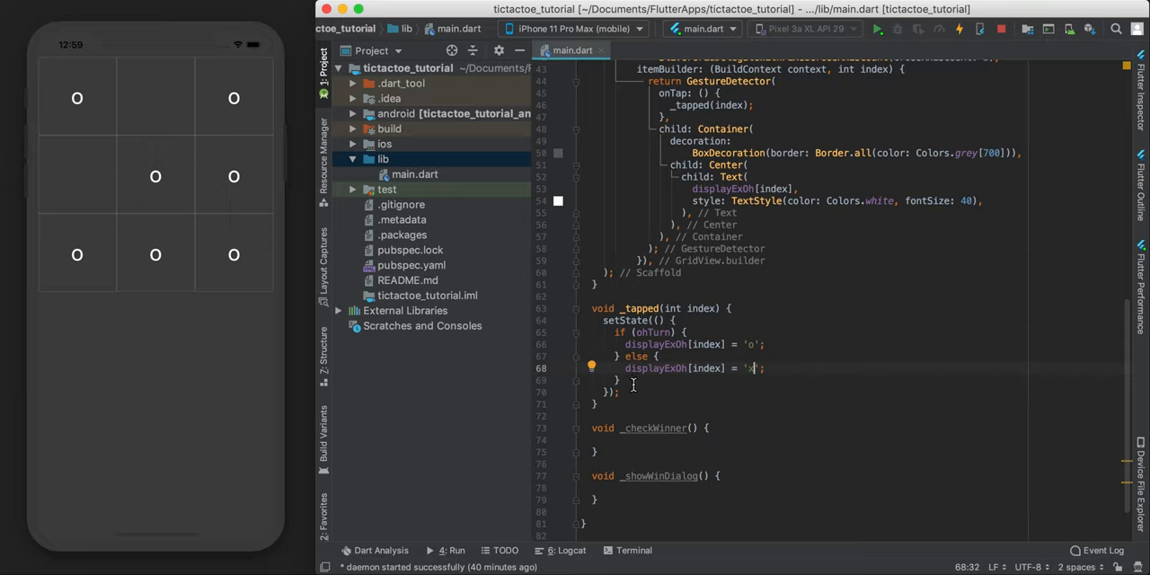
After the if-else, flip the turn with ohTurn = !ohTurn; and call _checkWinner()
key(Return)
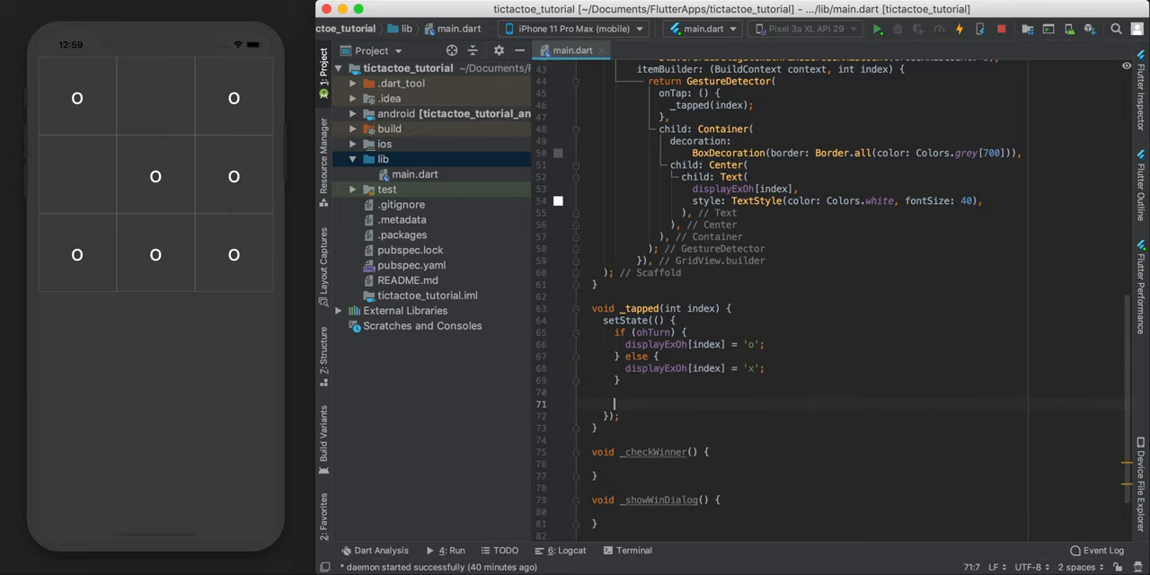
text(ohTurn)
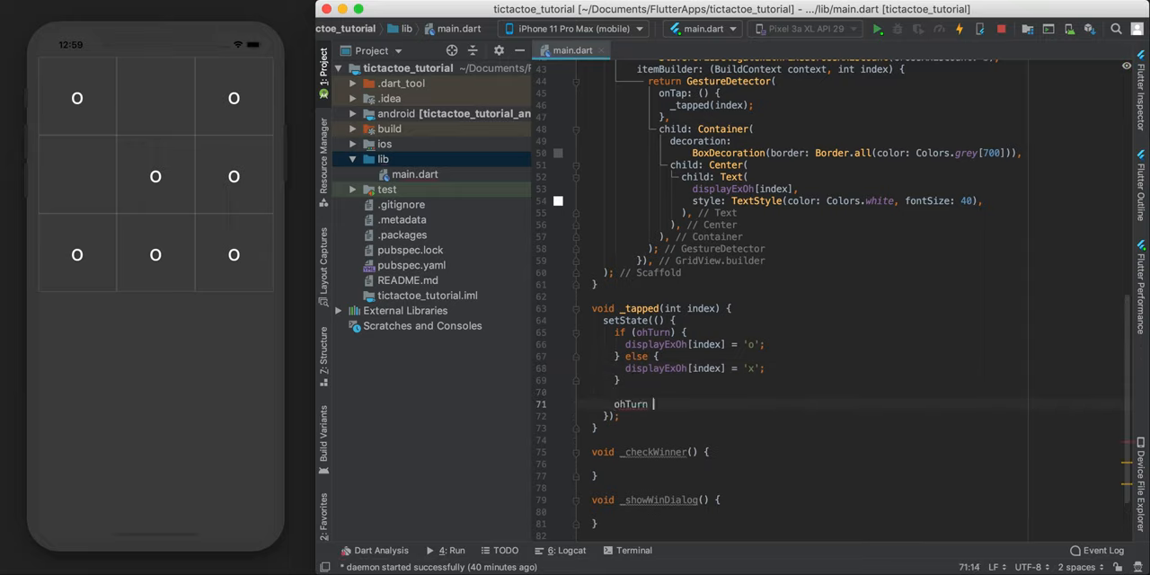
text(= !ohTurn;)
text(_checkWinner();)
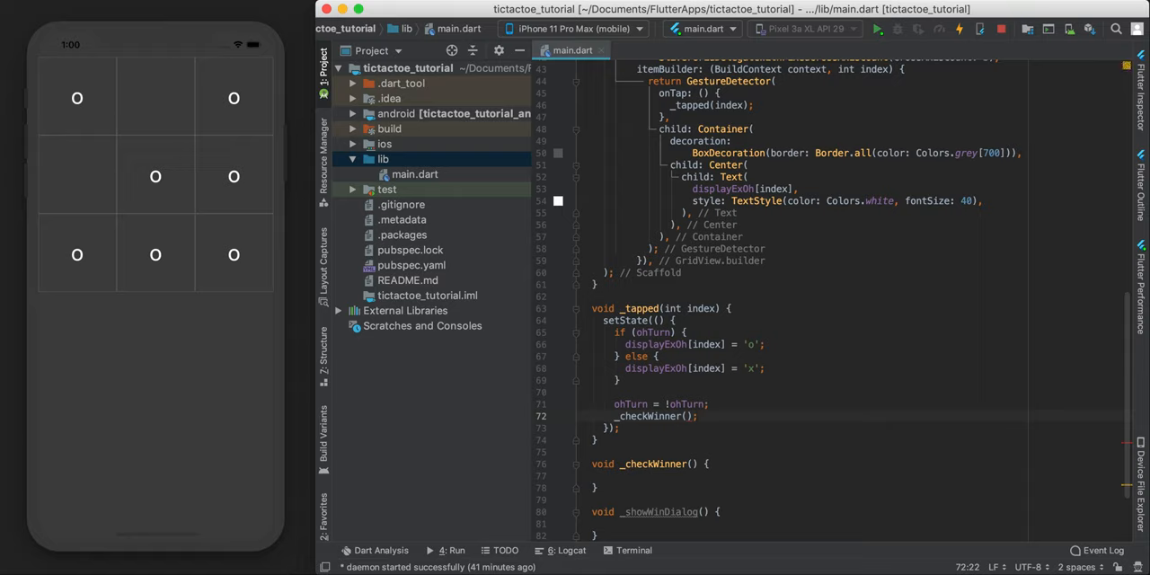
mouse_move(535, 183)
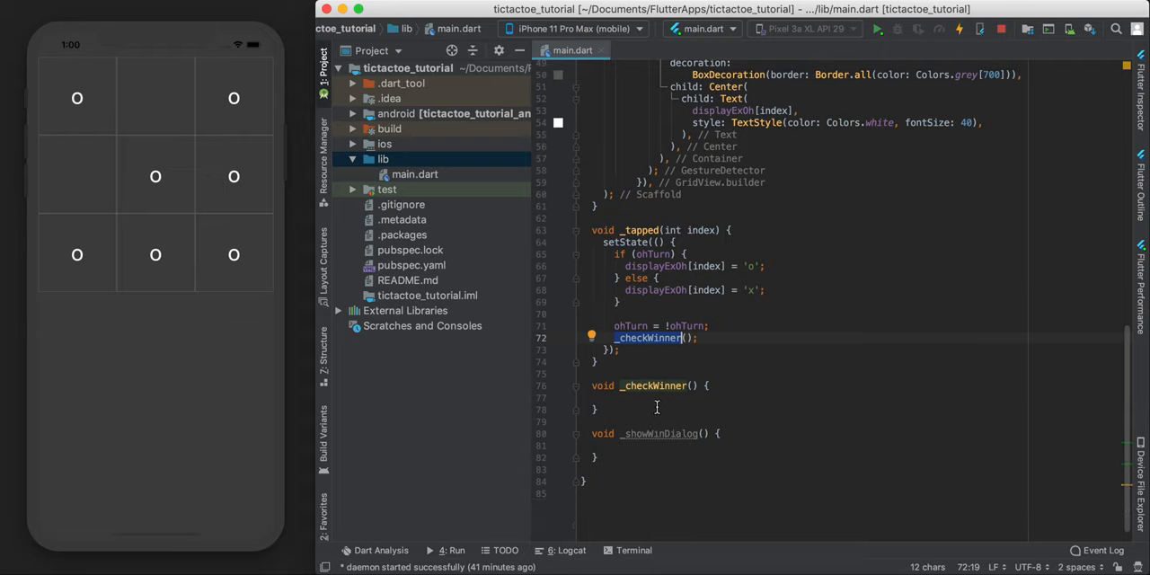
click(604, 410)
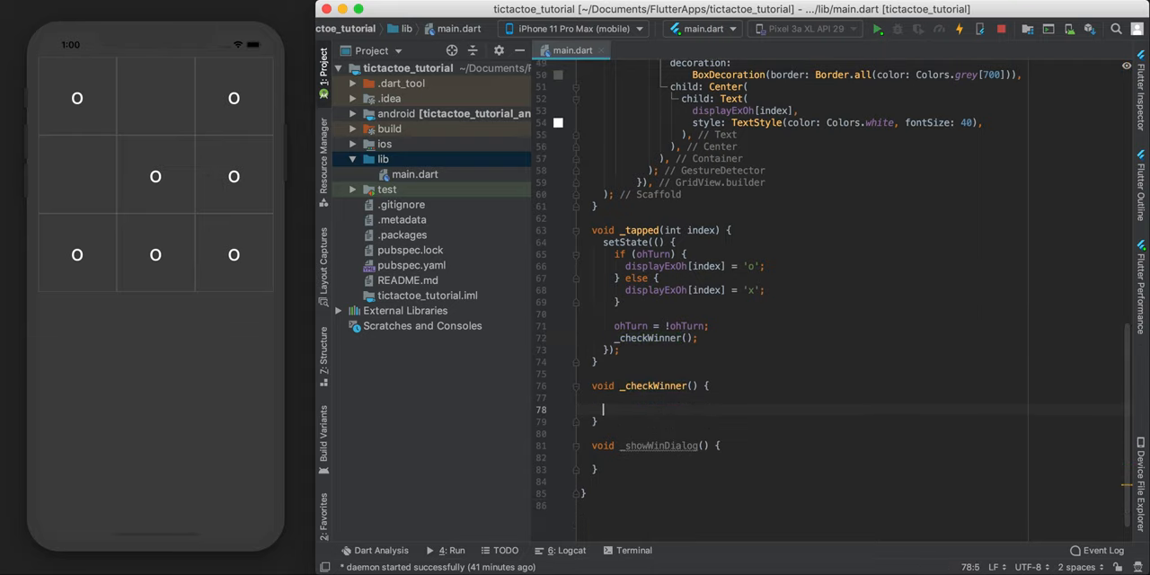
key(Return)
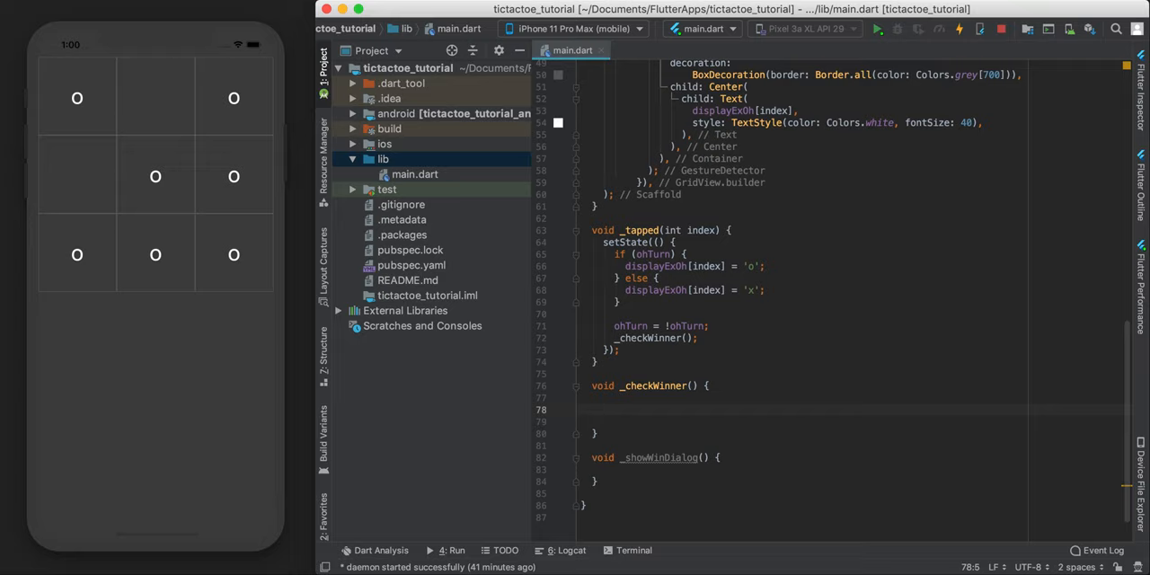
scroll(up, 3)
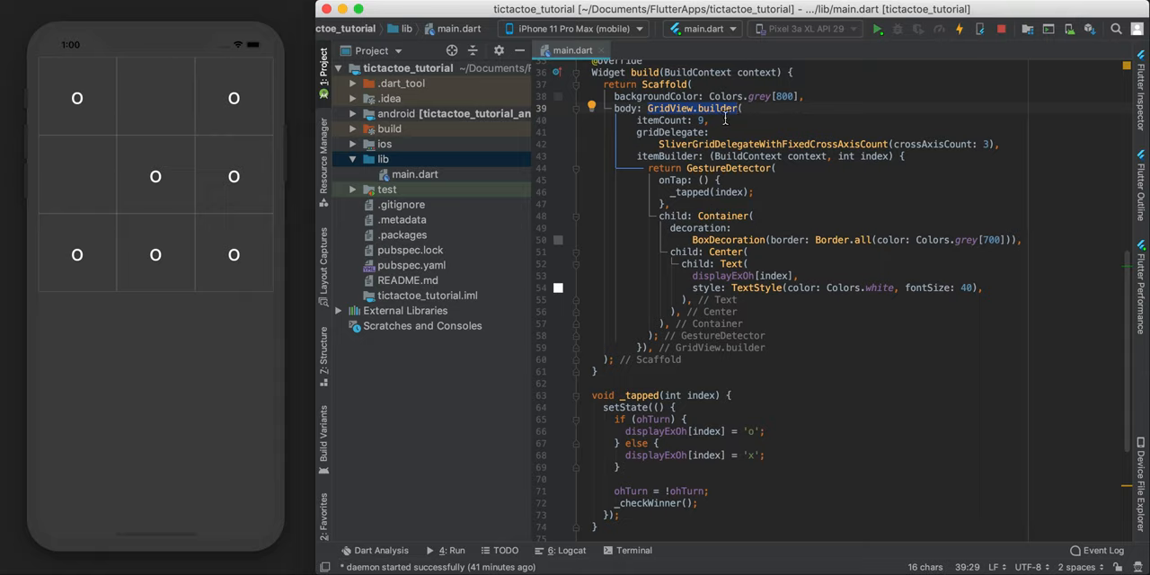
Show each grid cell's index via index.toString() in the Text widget and view the numbered board
click(717, 215)
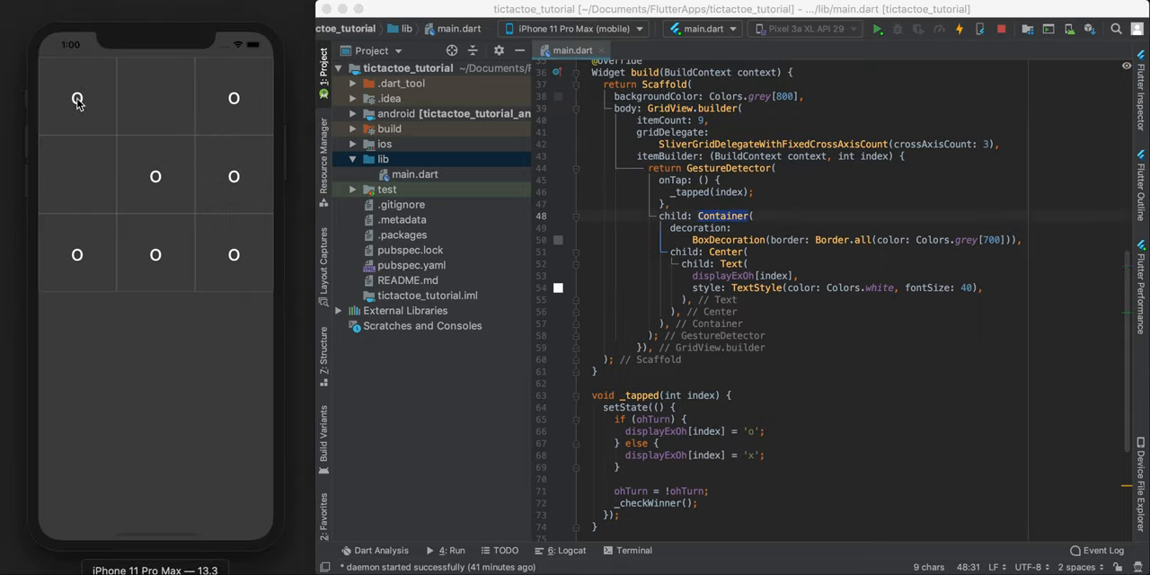
click(75, 99)
text(index.toString(),)
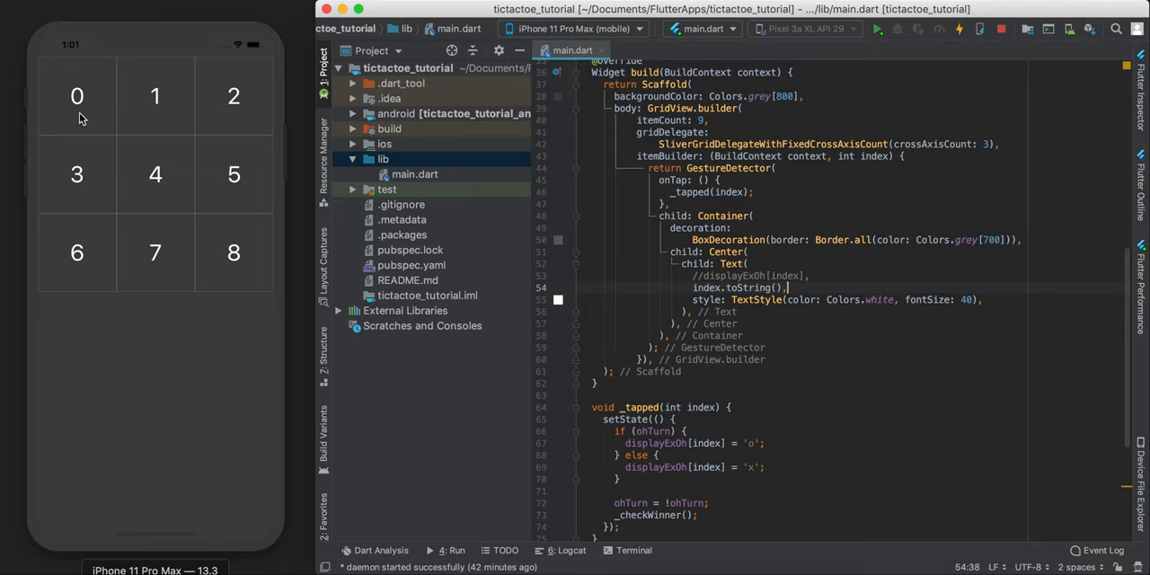
mouse_move(77, 108)
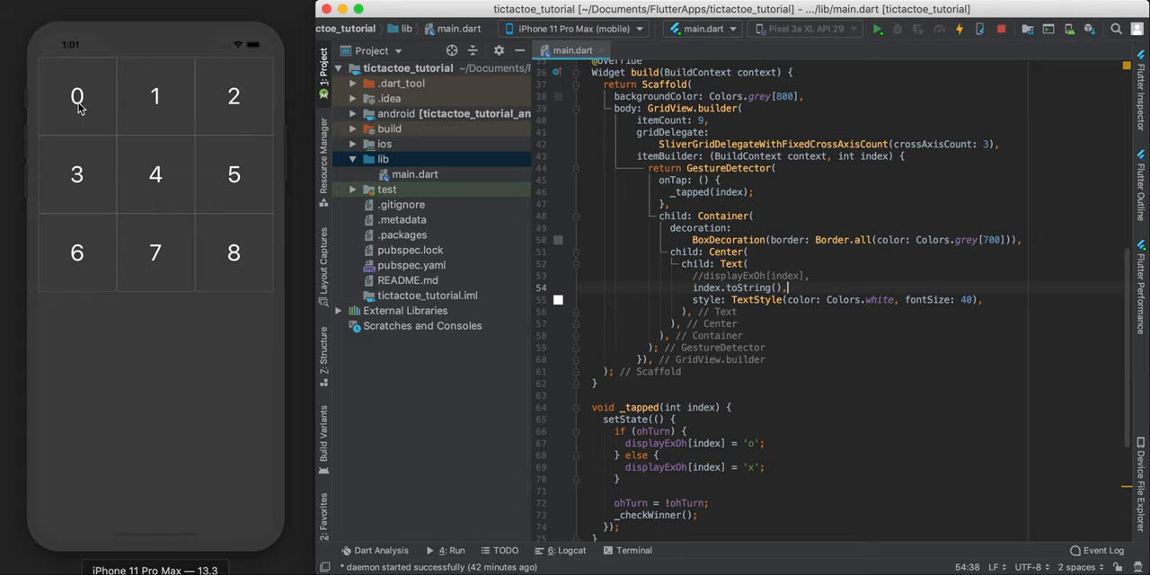
mouse_move(162, 97)
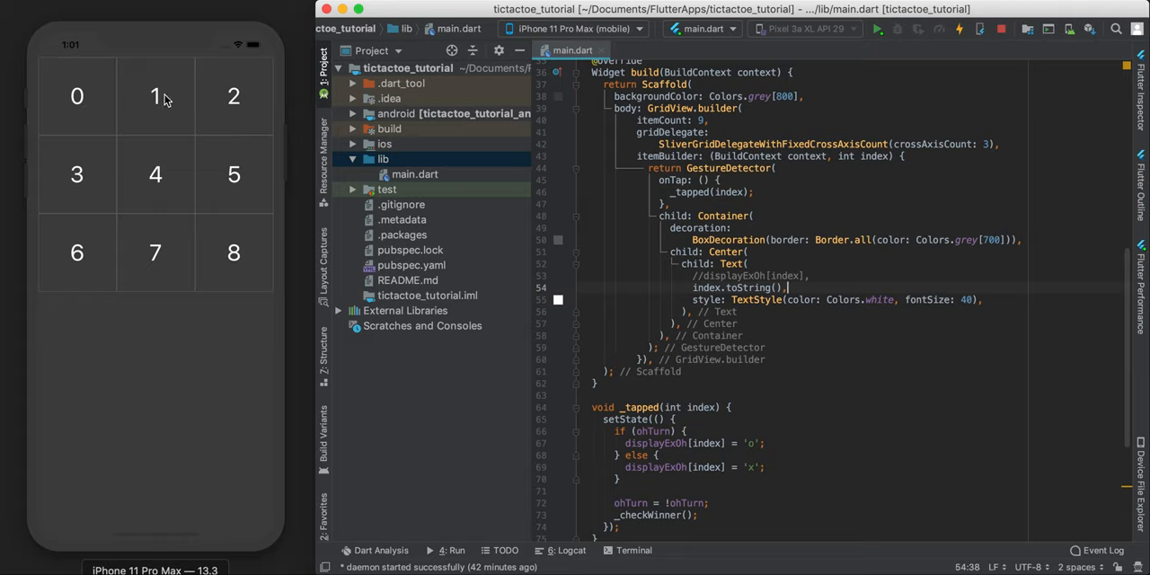
mouse_move(234, 97)
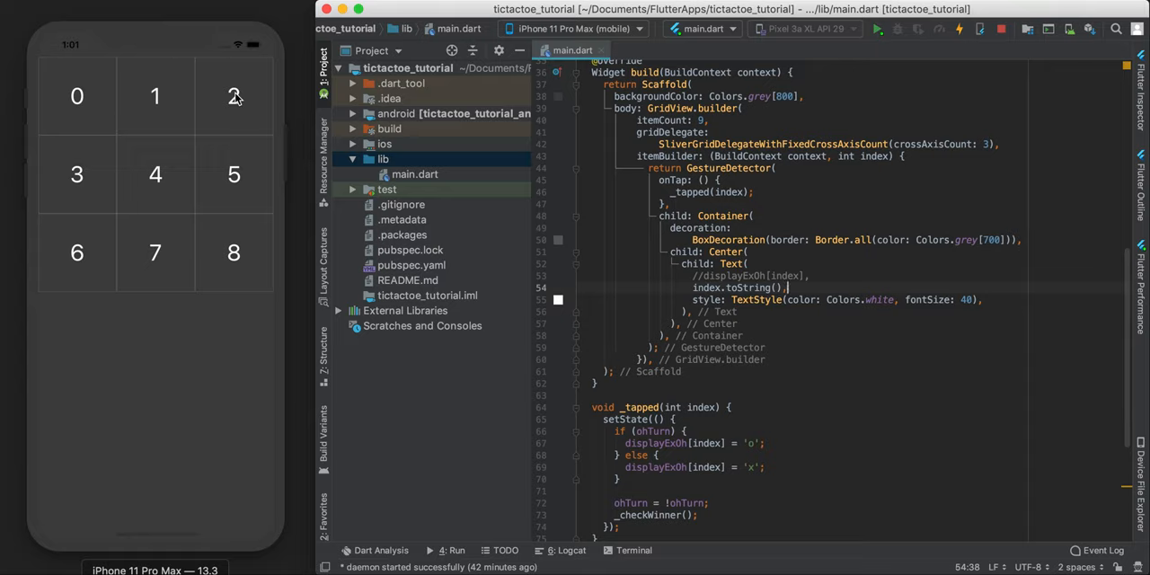
mouse_move(72, 99)
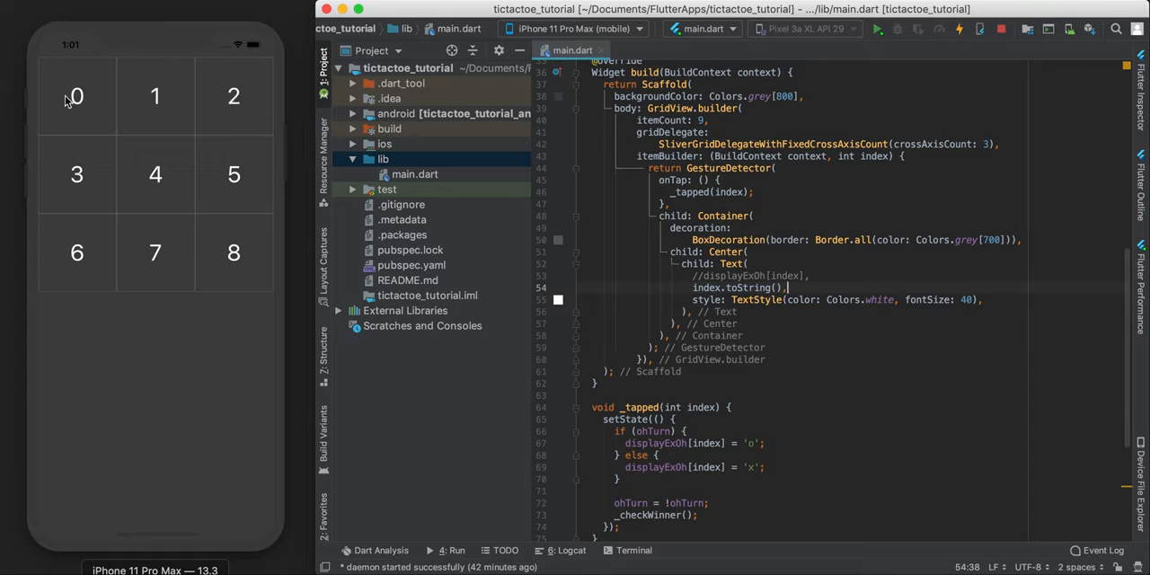
mouse_move(233, 97)
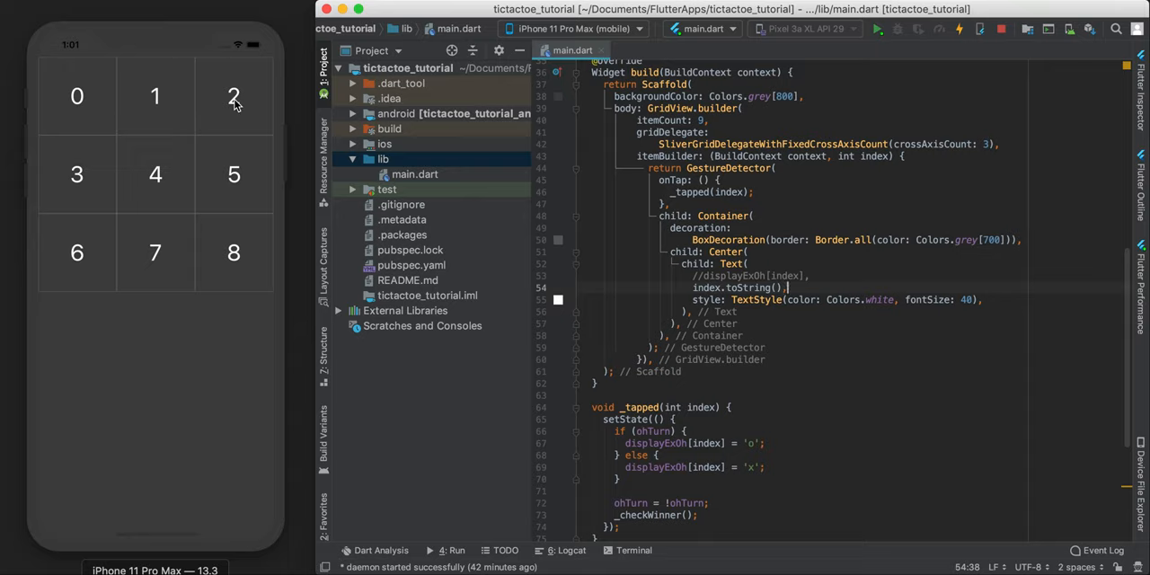
mouse_move(235, 99)
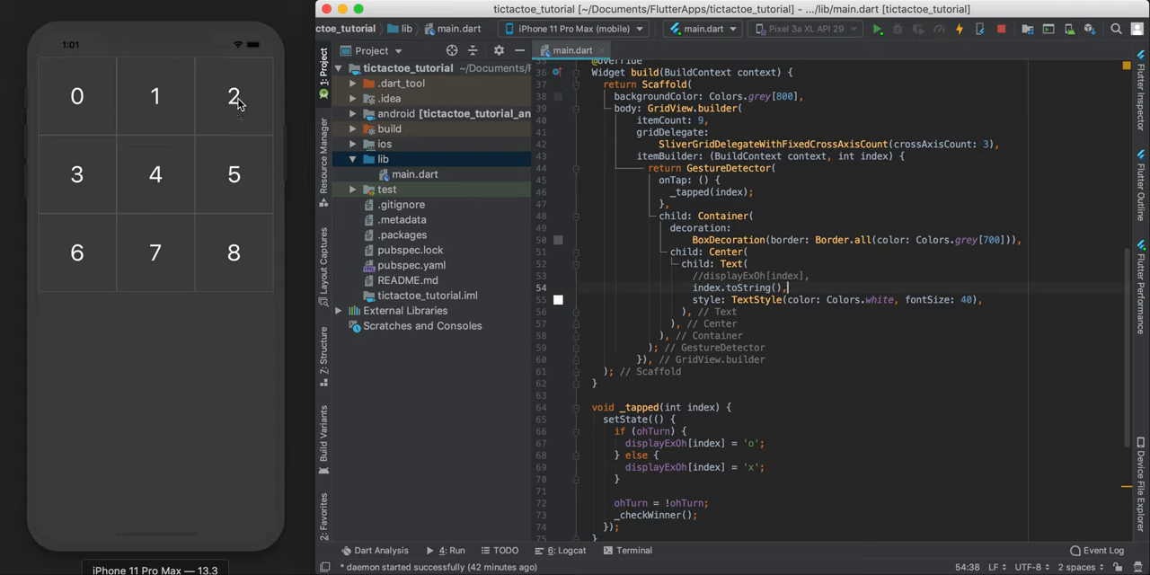
mouse_move(241, 97)
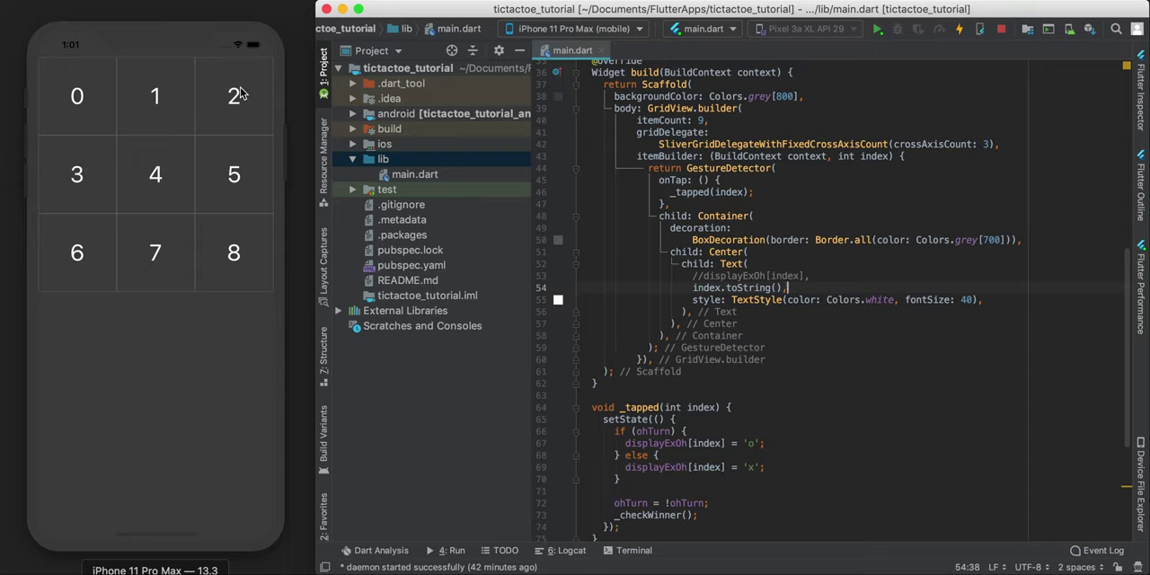
mouse_move(248, 98)
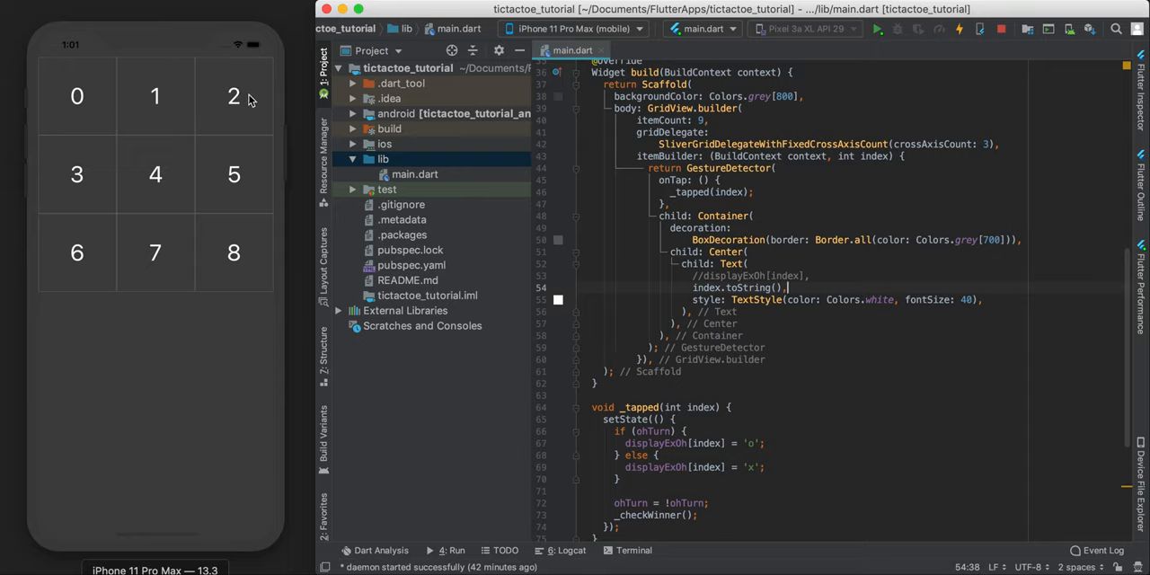
mouse_move(209, 176)
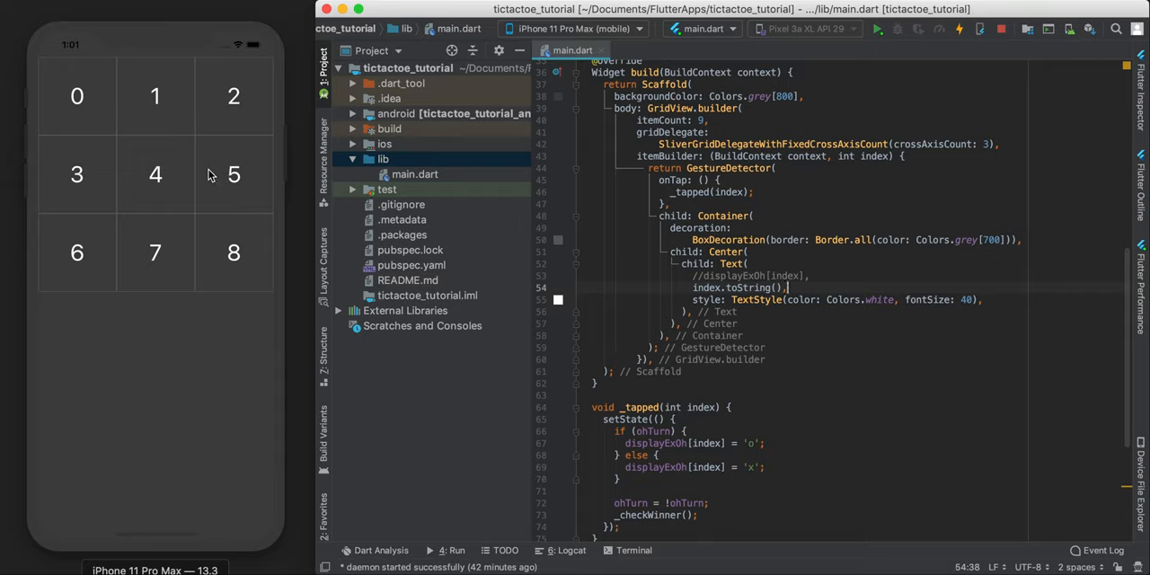
mouse_move(70, 198)
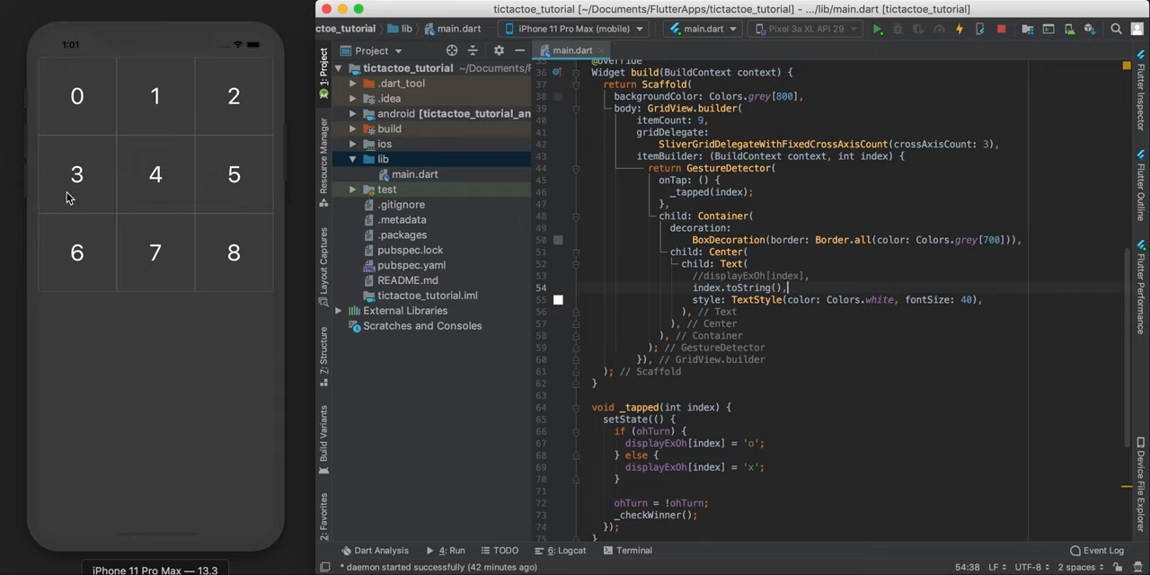
mouse_move(205, 223)
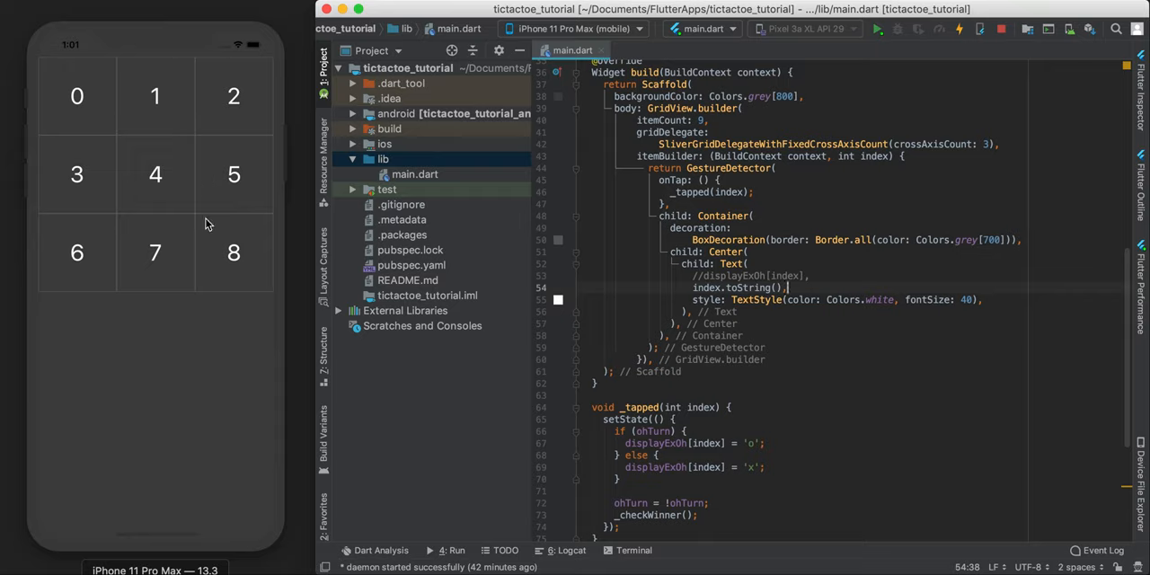
mouse_move(56, 254)
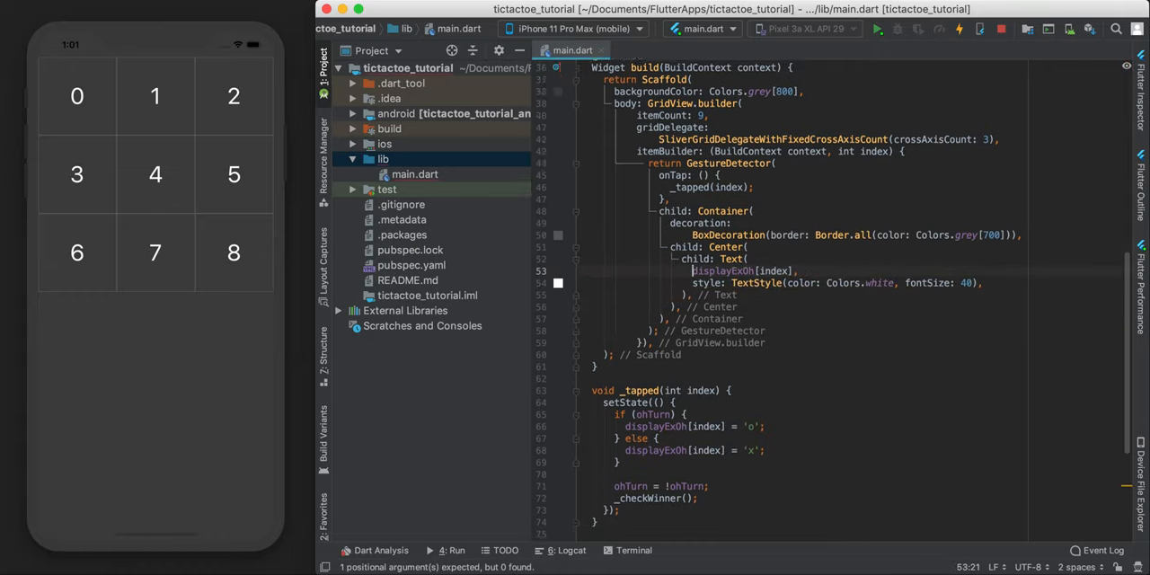
In _checkWinner, call _showWinDialog() when displayExOh[0] equals [1] and [2]
scroll(down, 3)
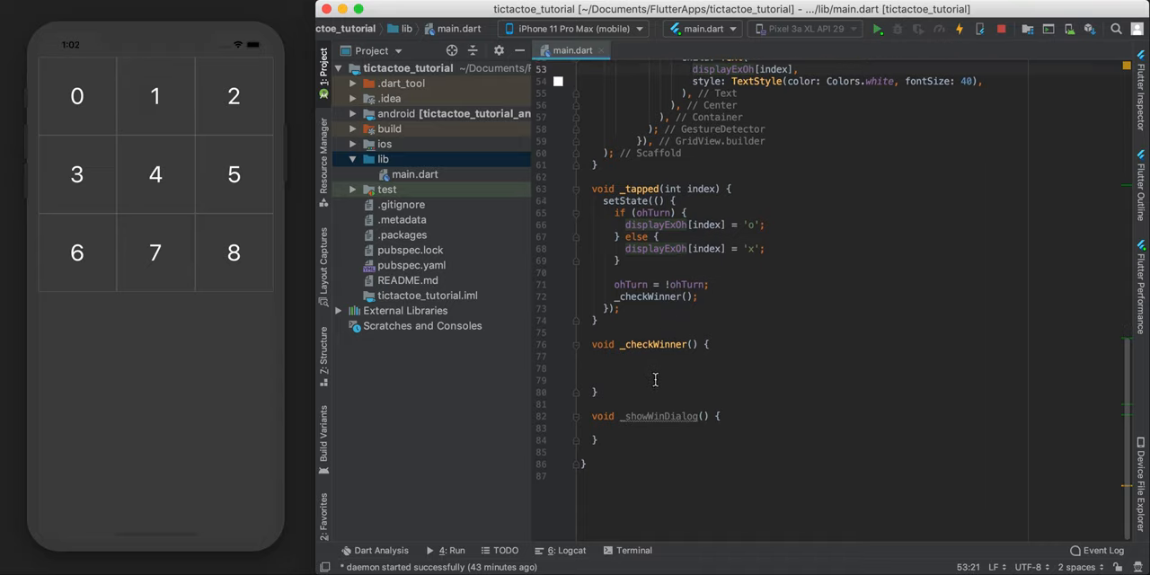
click(604, 367)
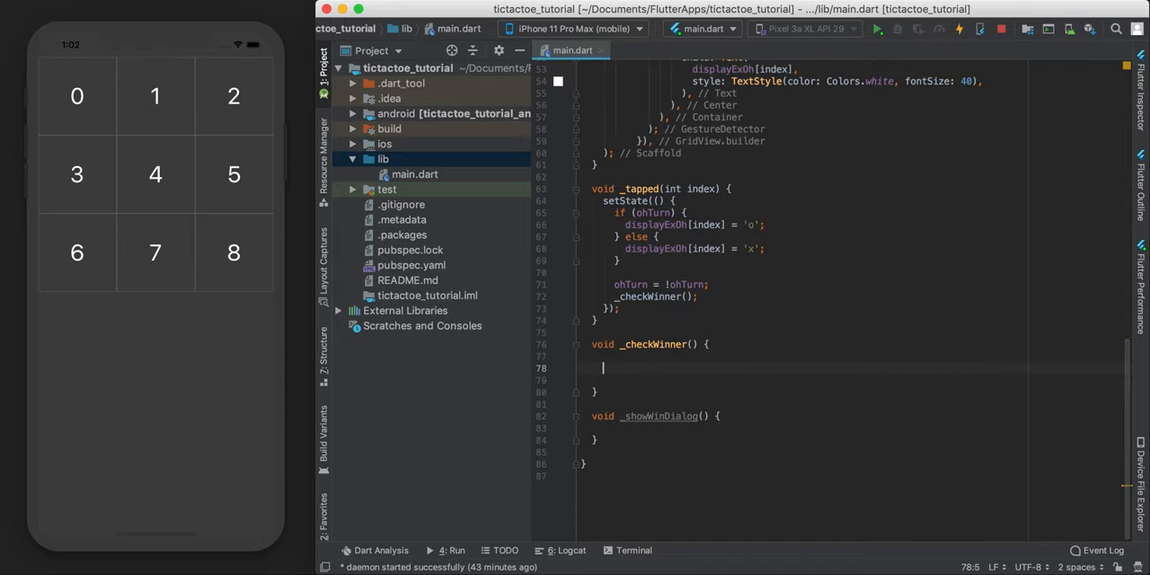
text(if( displayExOh)
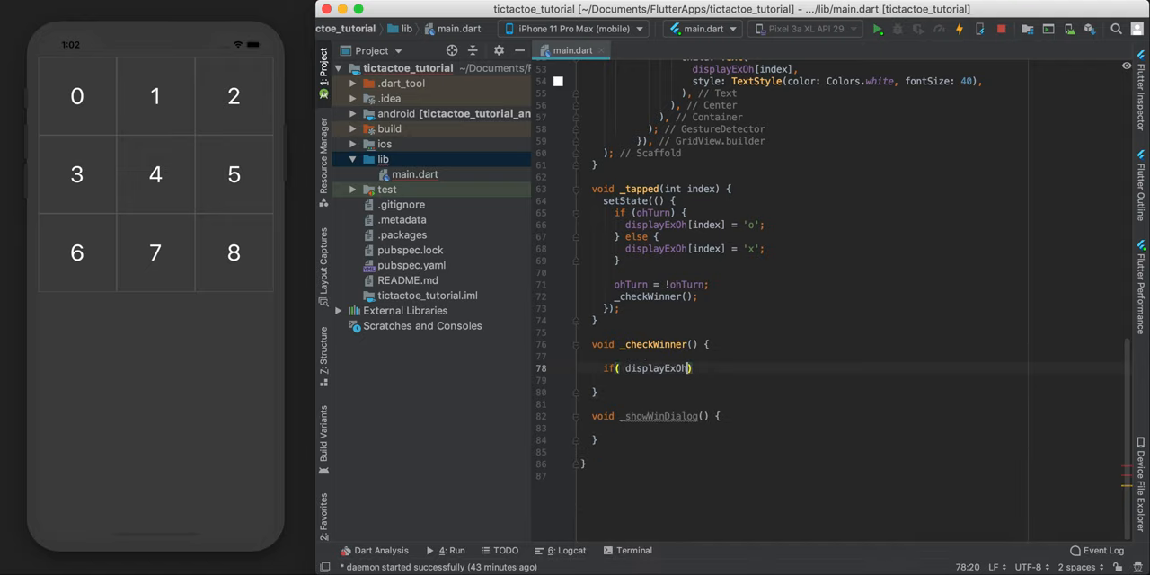
text([0] == displayExOh[1] && displayExOh[0] == displayExOh[2)
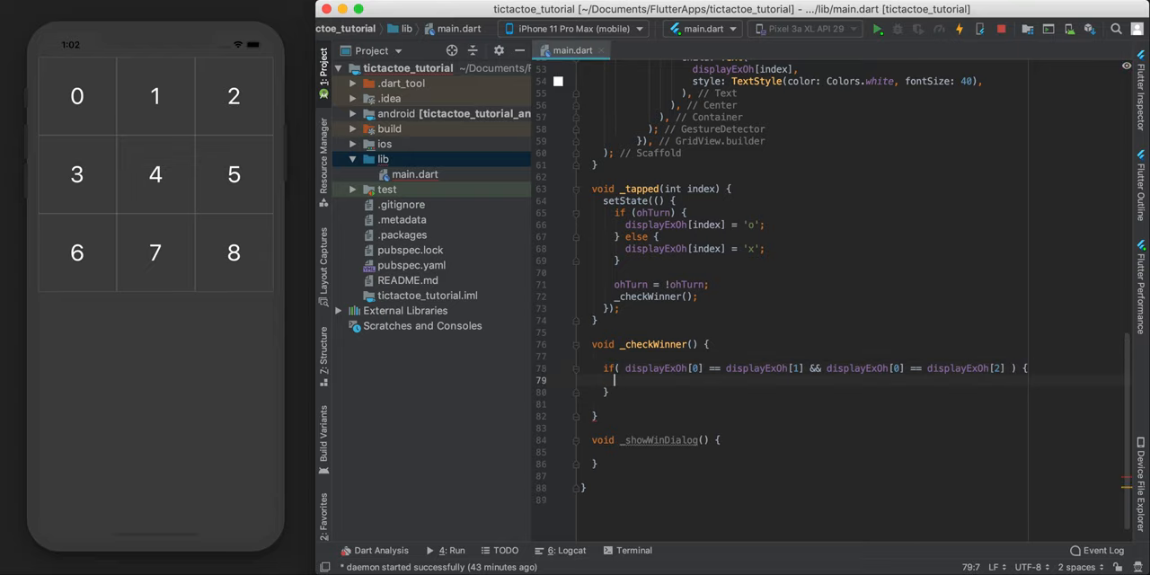
text(_showWinDialog();)
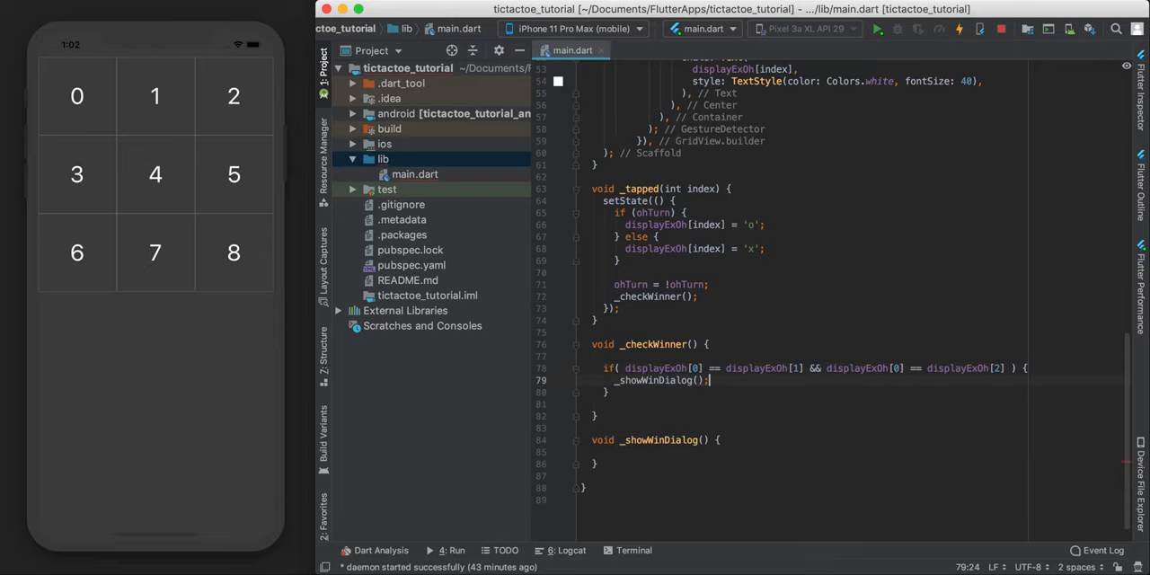
mouse_move(704, 369)
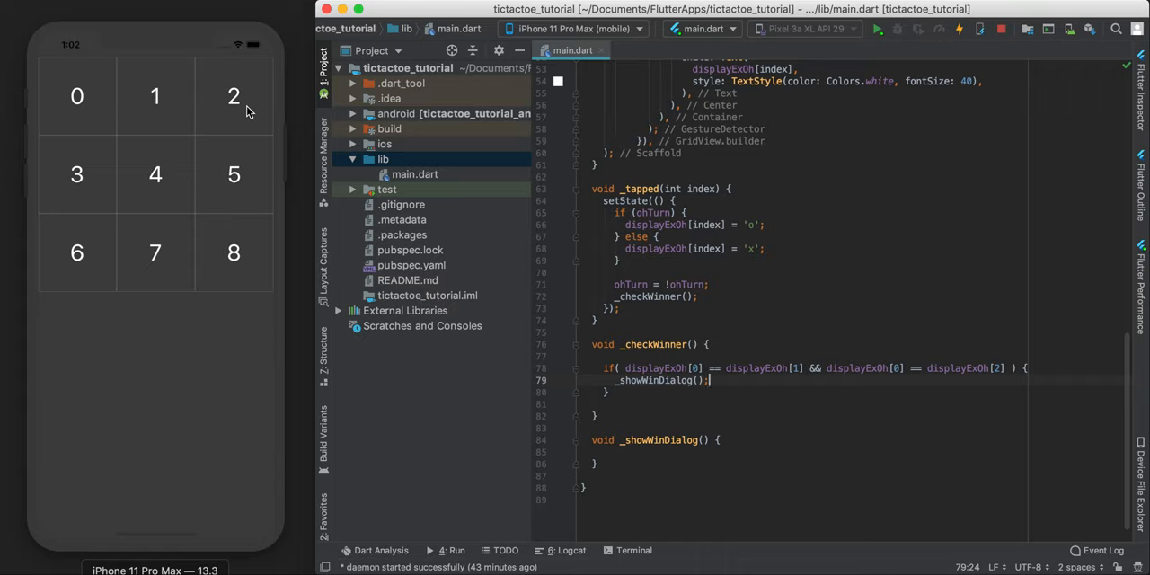
mouse_move(989, 360)
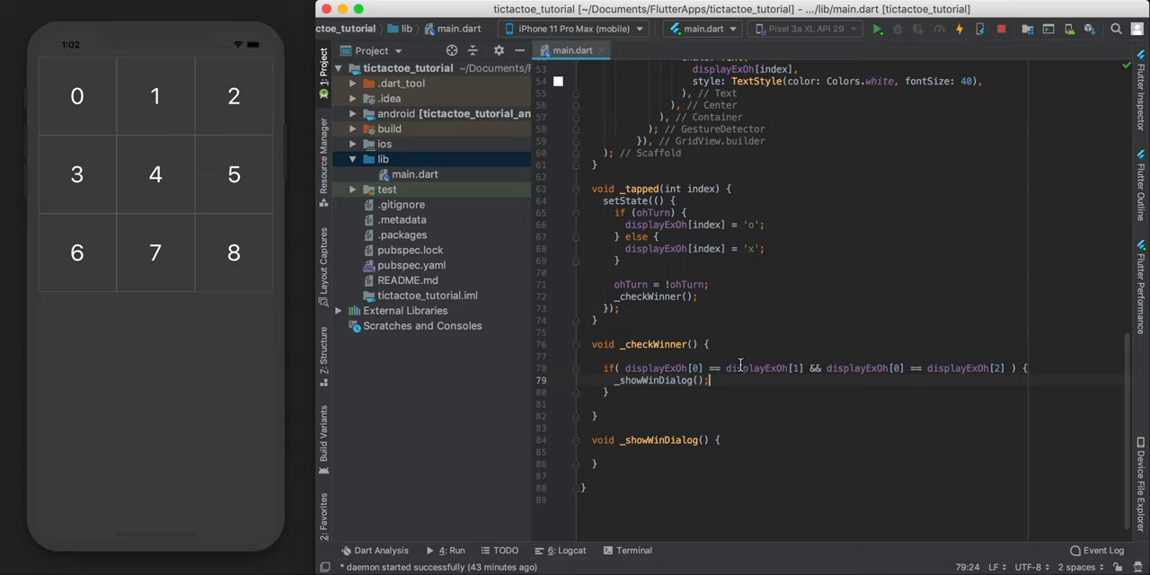
Check displayExOh's empty-string defaults and add && displayExOh[0] != '' to the top-row condition
scroll(up, 3)
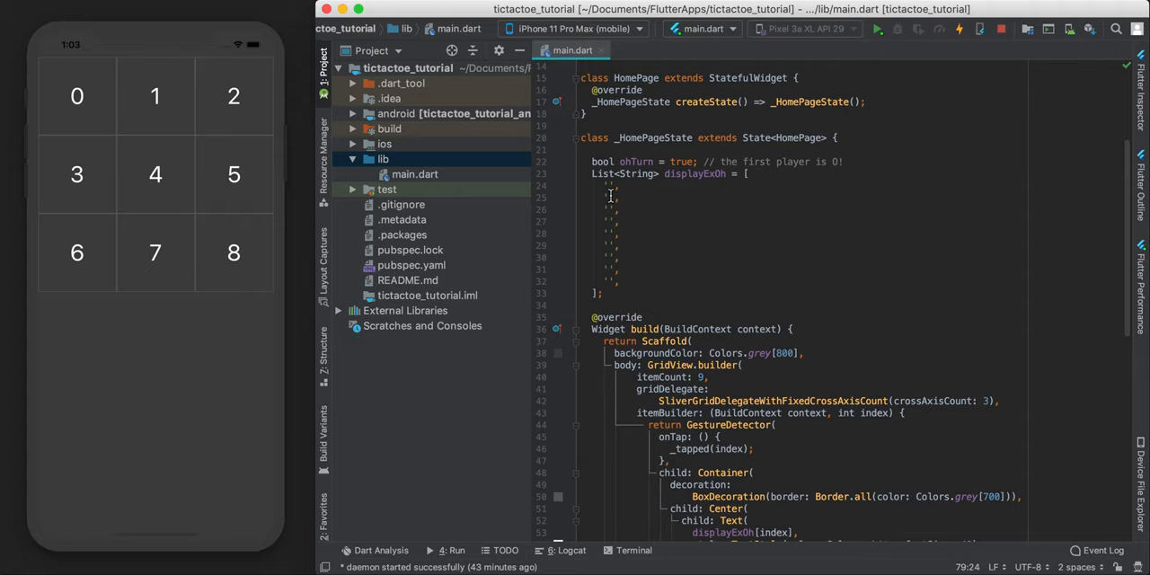
scroll(down, 3)
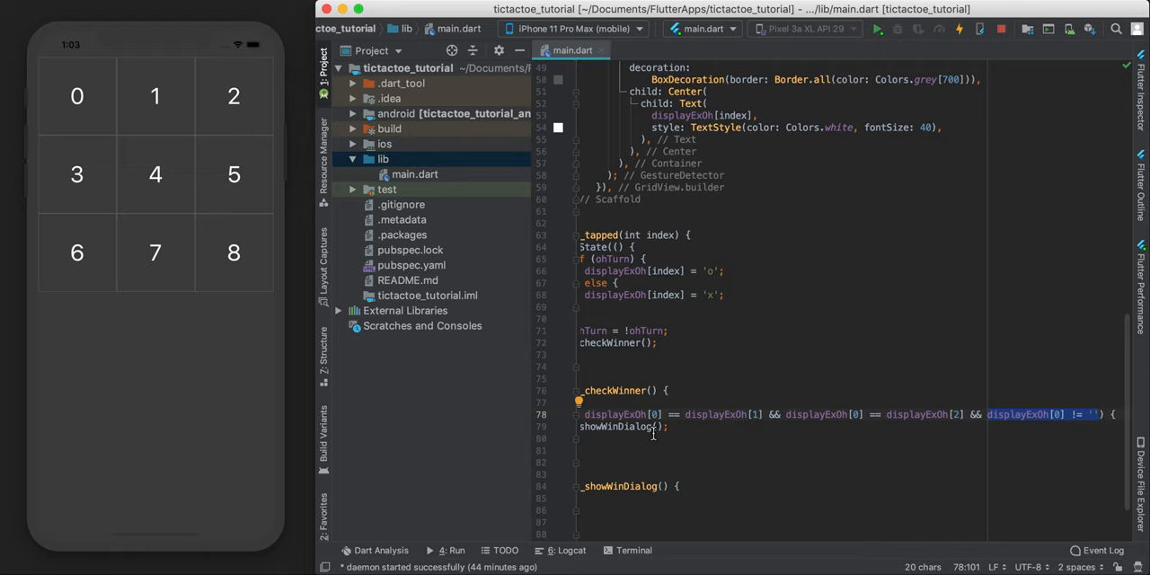
Copy the first-row check and adapt it for the other rows, three columns and both diagonals
right_click(728, 426)
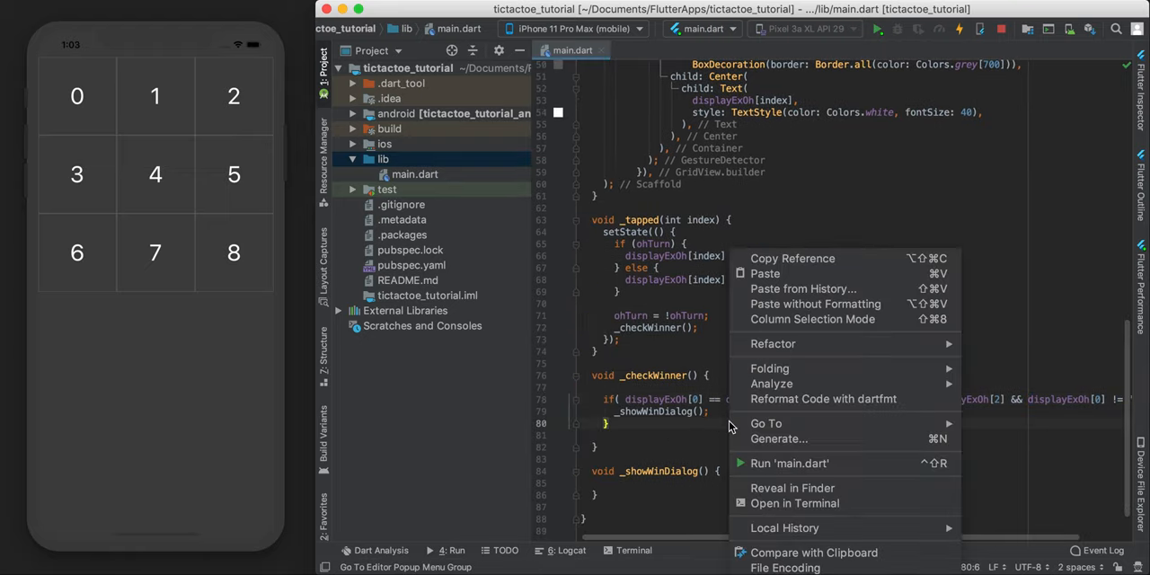
click(823, 399)
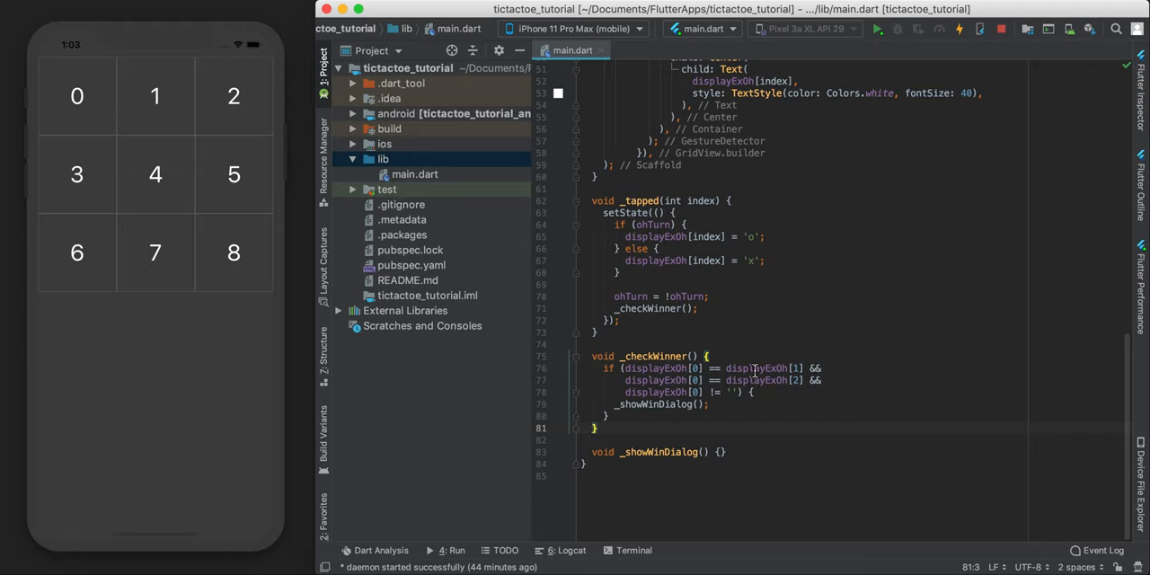
mouse_move(735, 359)
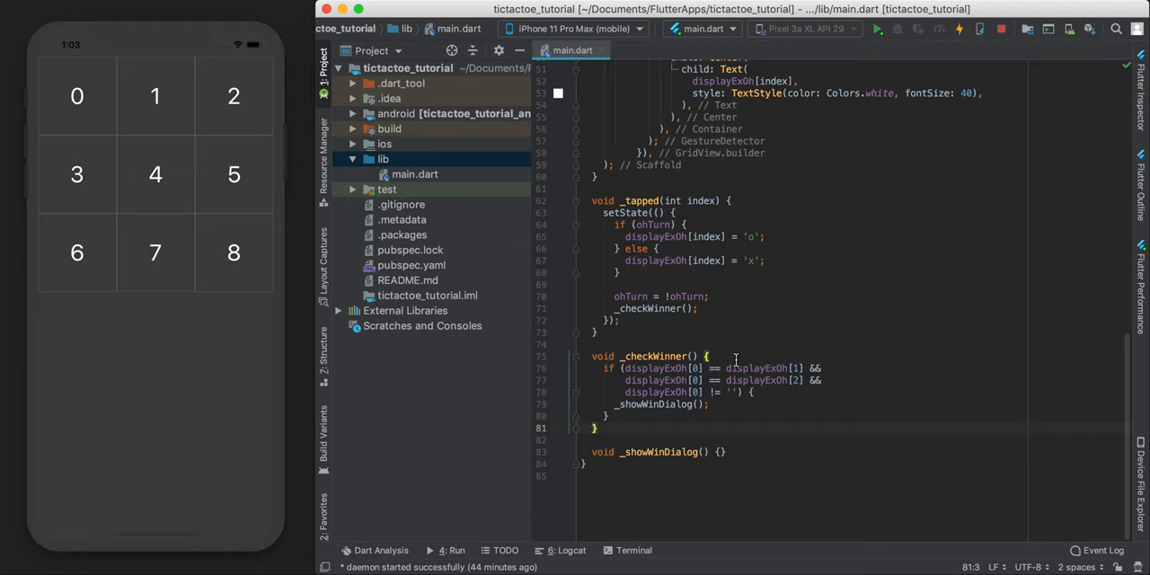
click(690, 417)
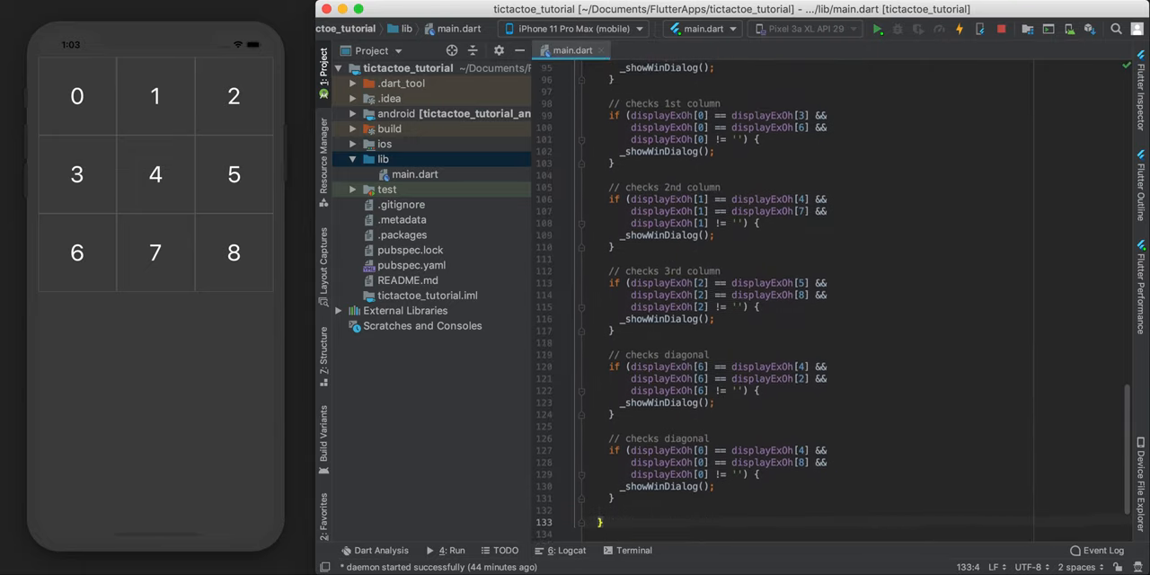
Scroll through the eight completed win checks down to the empty _showWinDialog stub
scroll(up, 3)
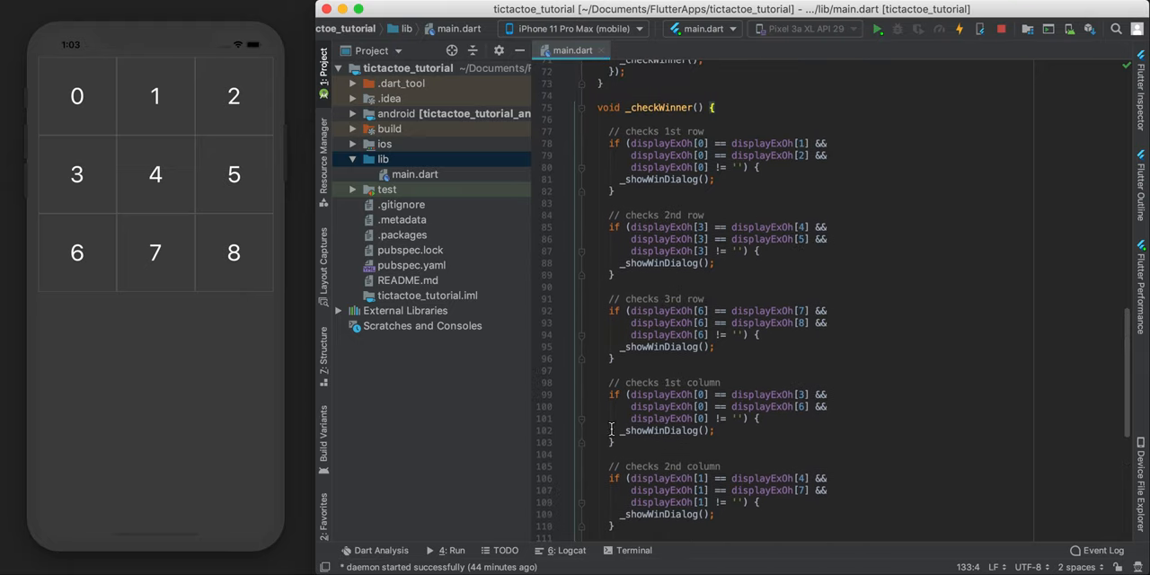
mouse_move(690, 184)
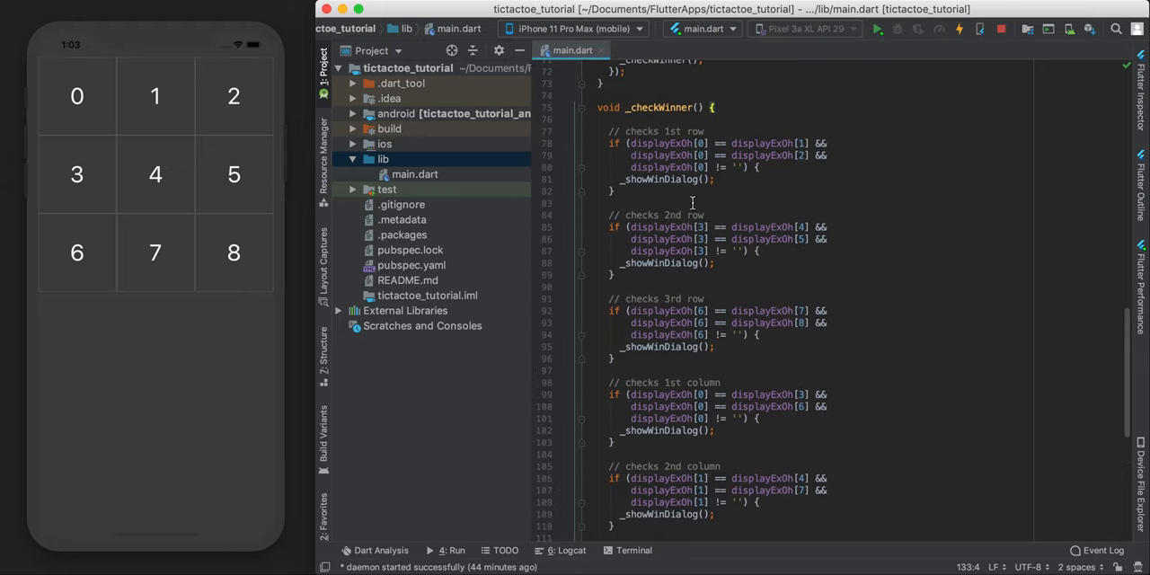
scroll(down, 3)
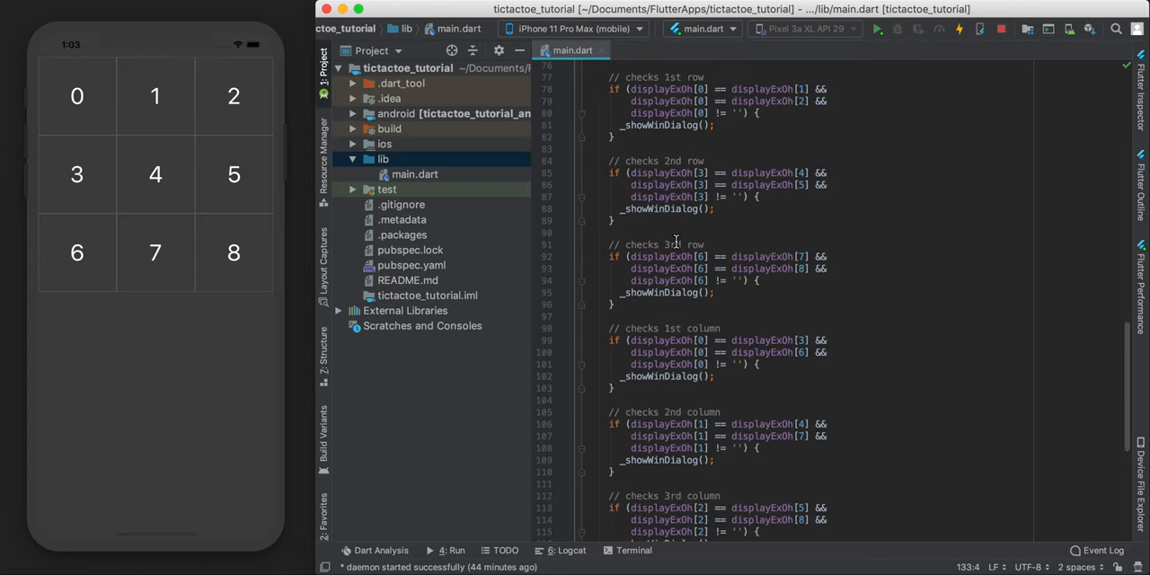
scroll(down, 3)
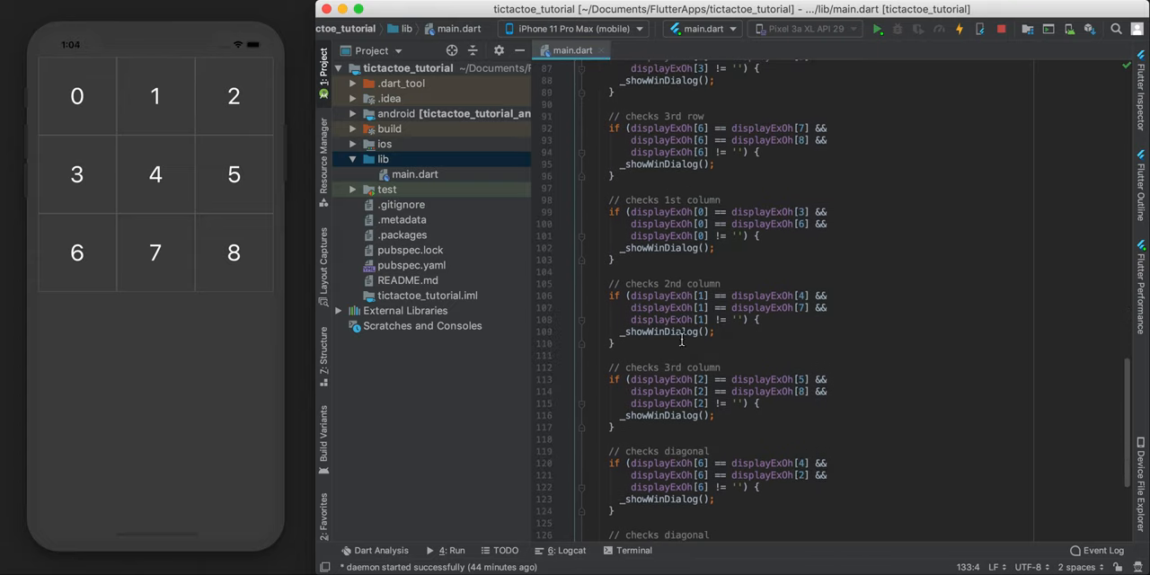
scroll(down, 3)
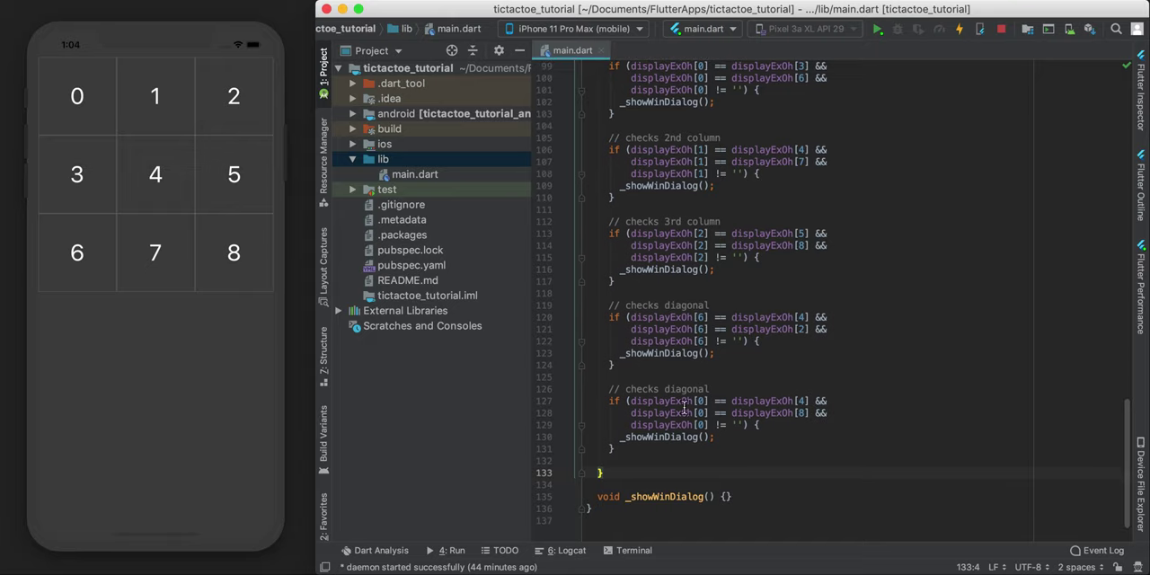
scroll(up, 3)
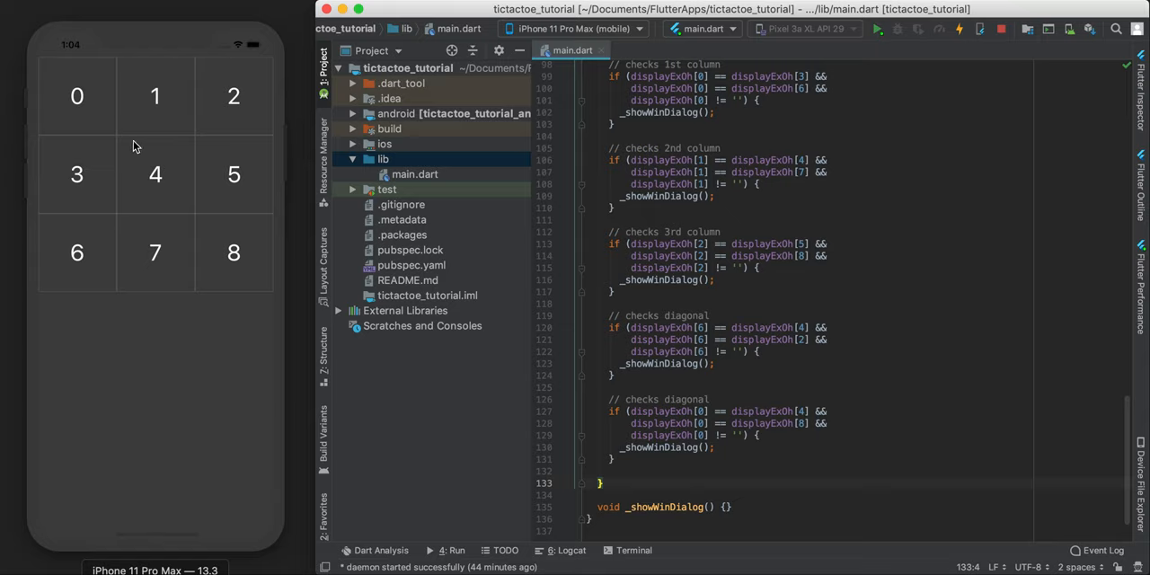
mouse_move(719, 432)
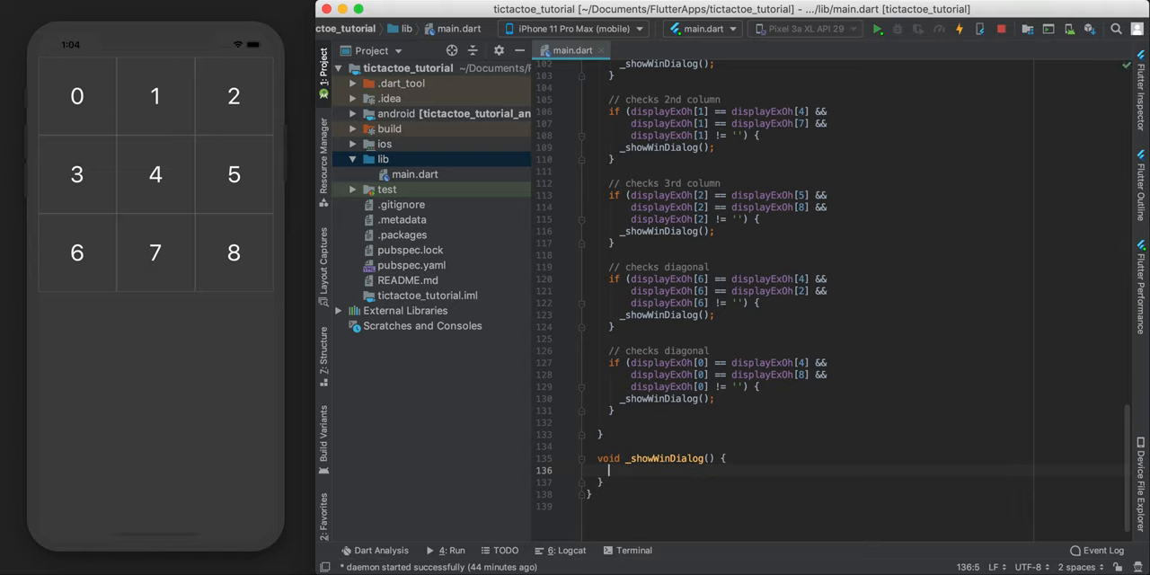
Write showDialog with a builder returning AlertDialog(title: Text('WINNER!')) and hot restart the app
click(609, 471)
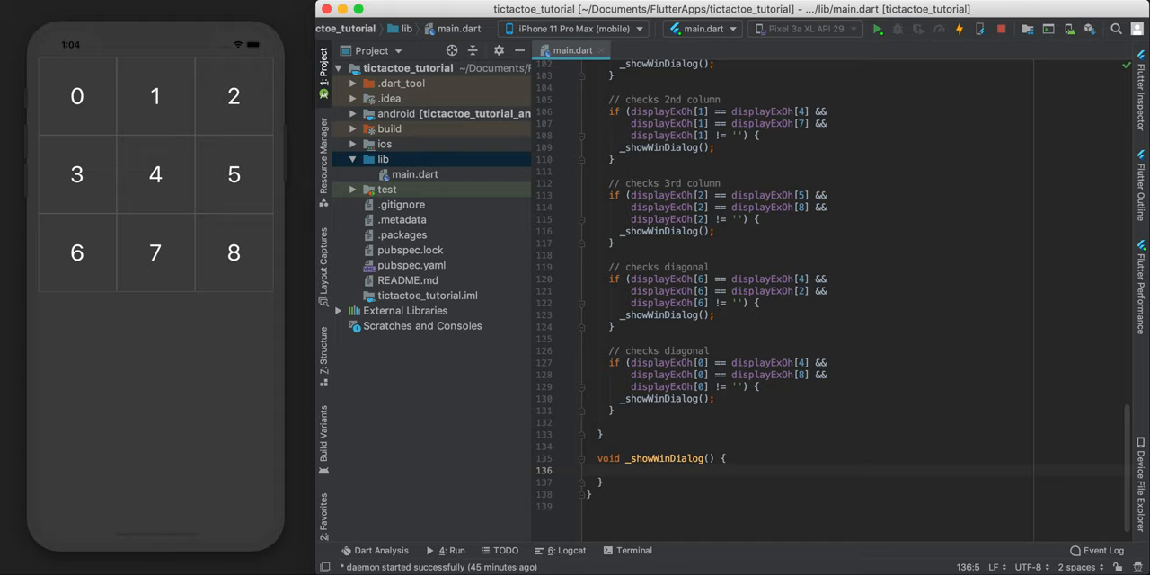
text(showDialog()
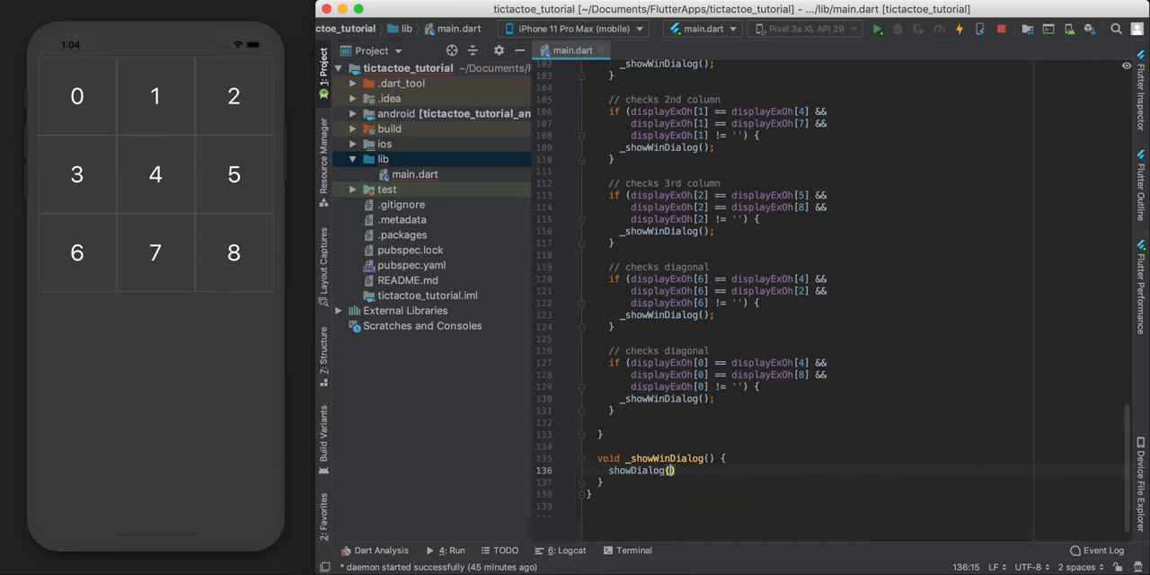
text(context: context,)
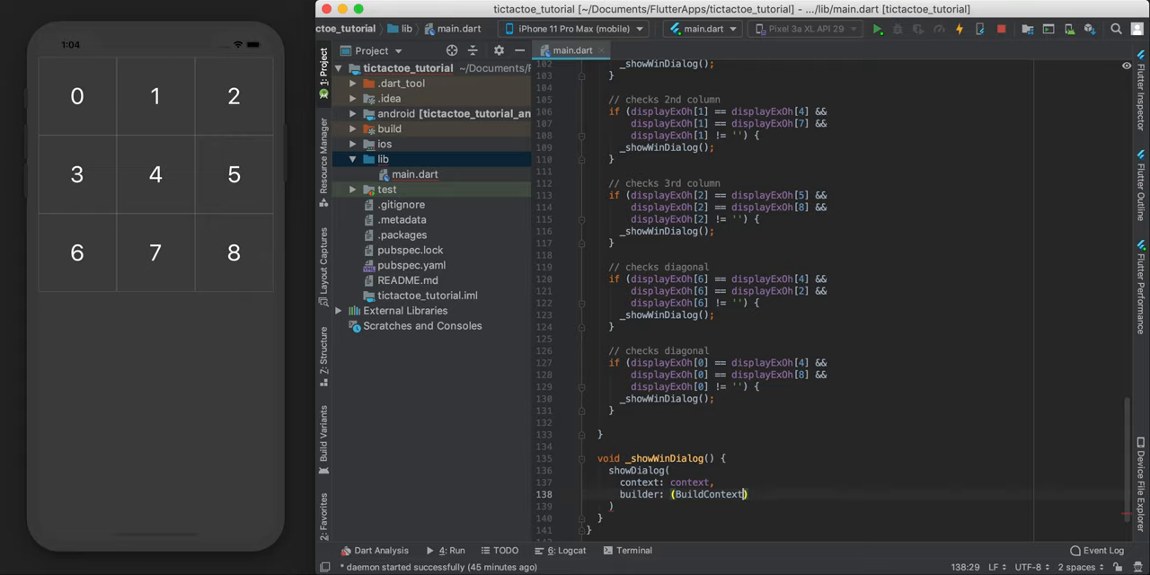
text(context)
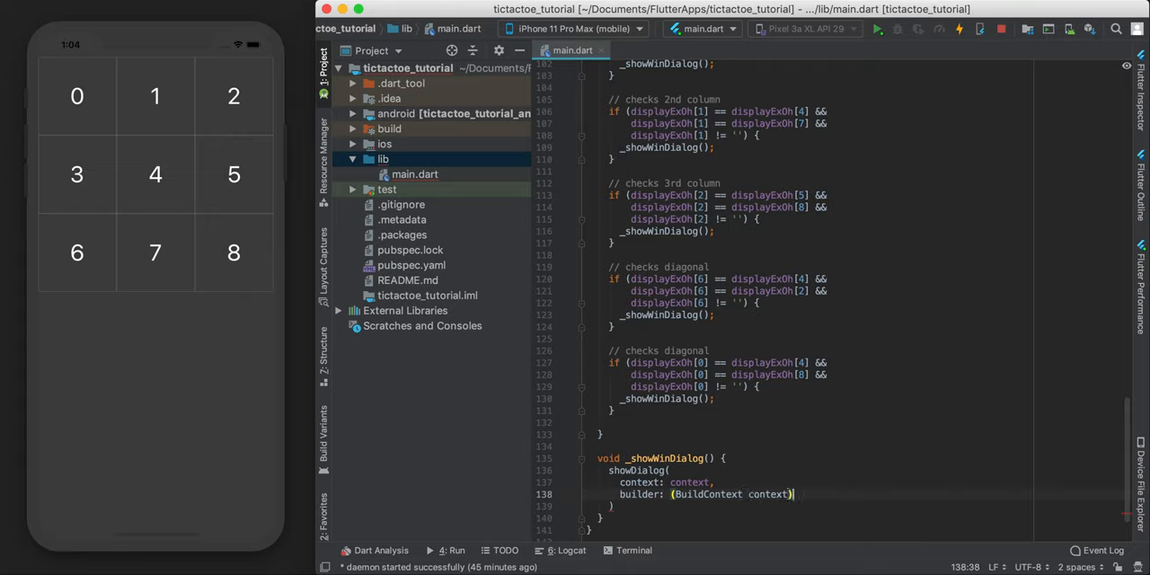
text({)
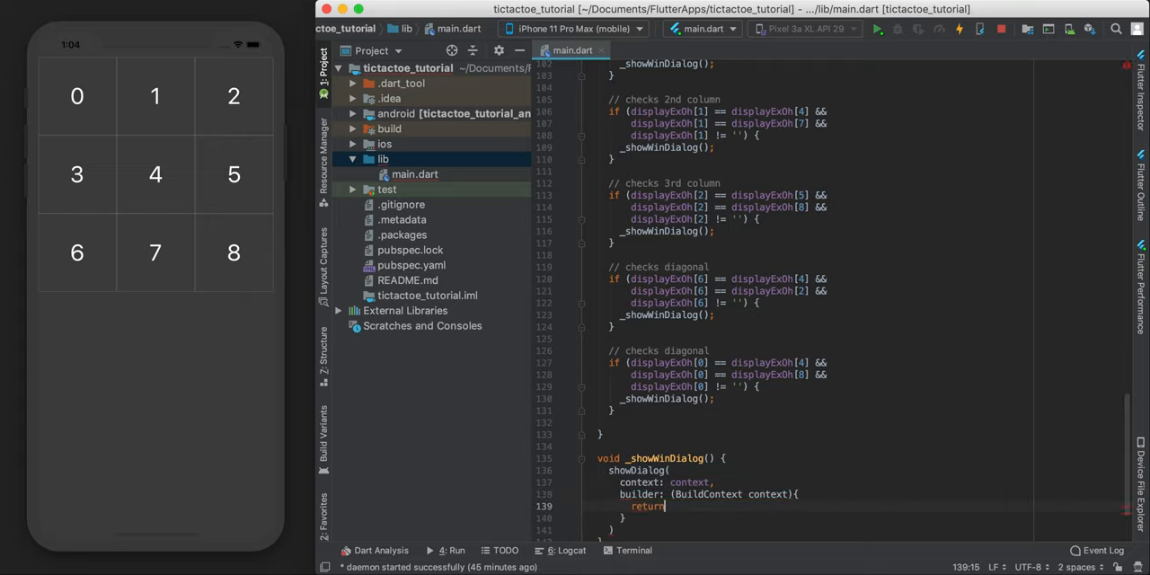
text(AlertDialog()
text(title: Text('WINNER!'),)
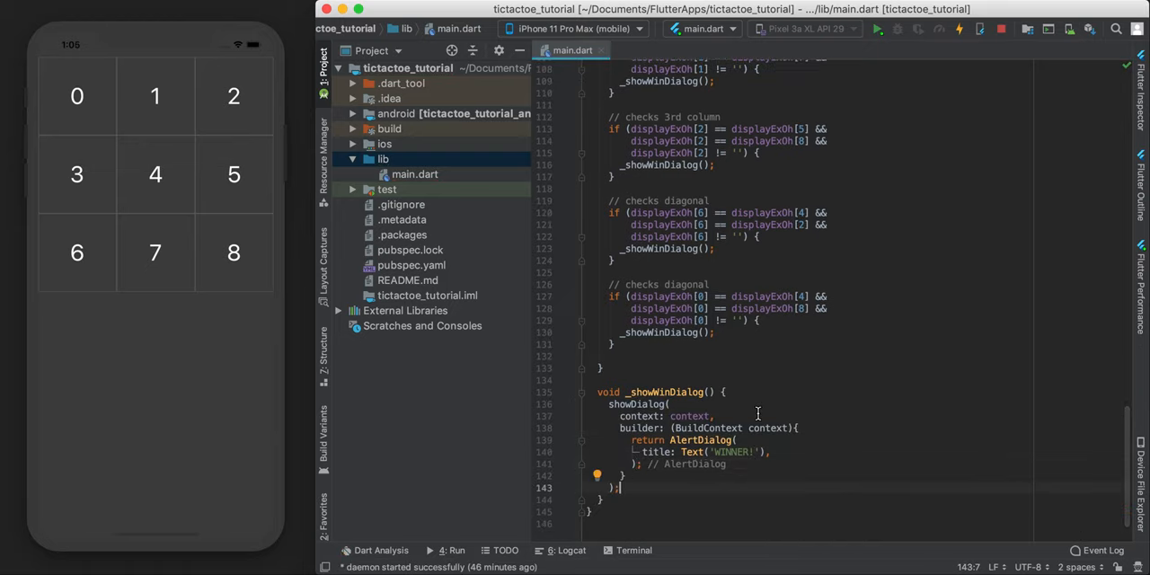
click(877, 29)
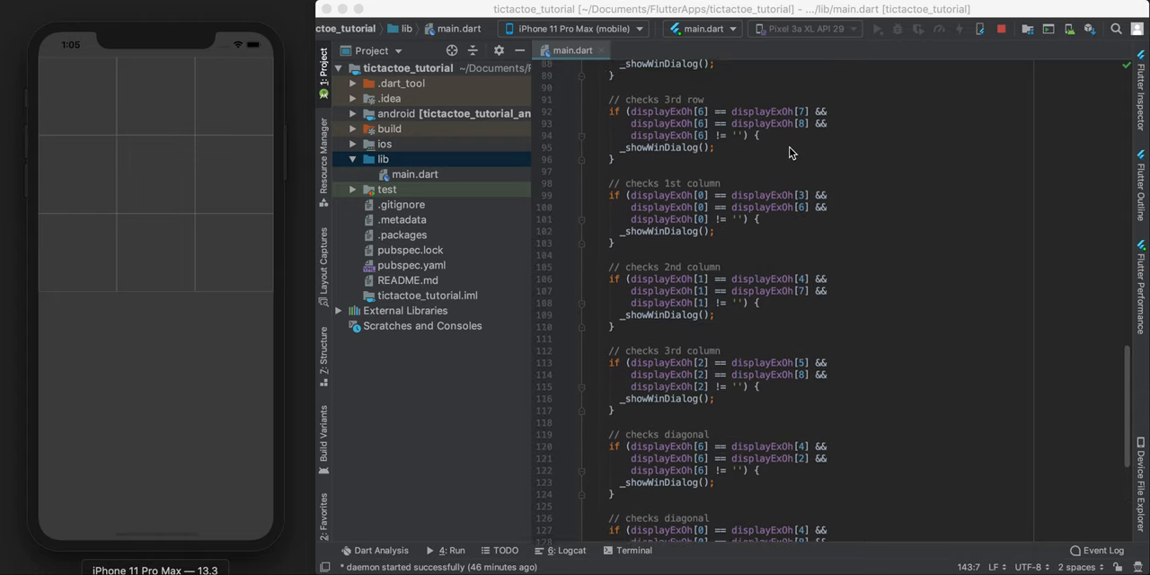
Play alternating O and X taps in the simulator until O completes the right column and WINNER! appears
scroll(up, 3)
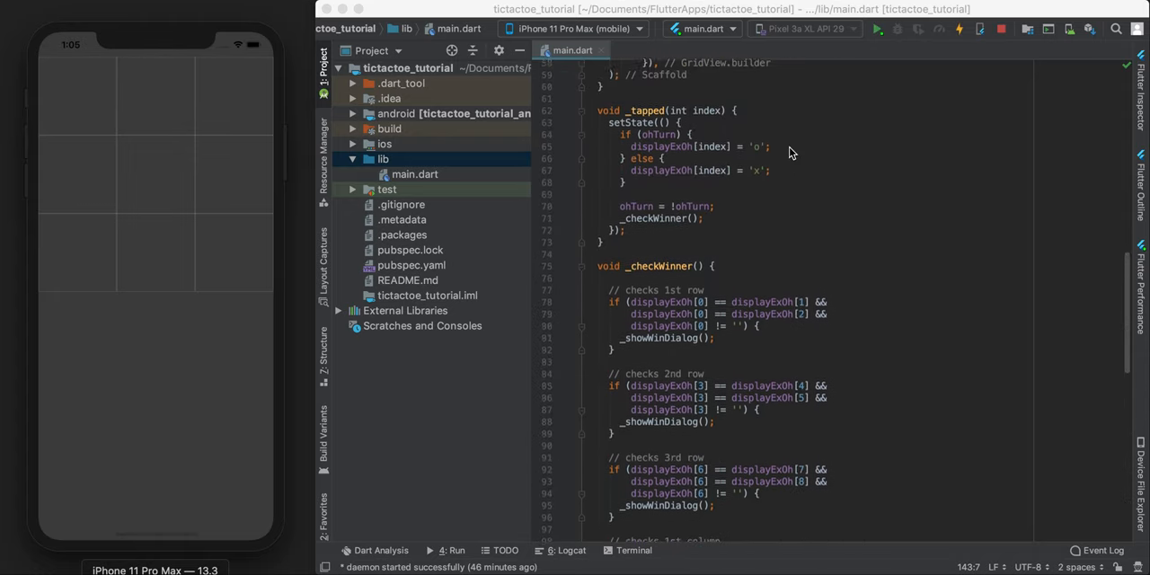
scroll(up, 3)
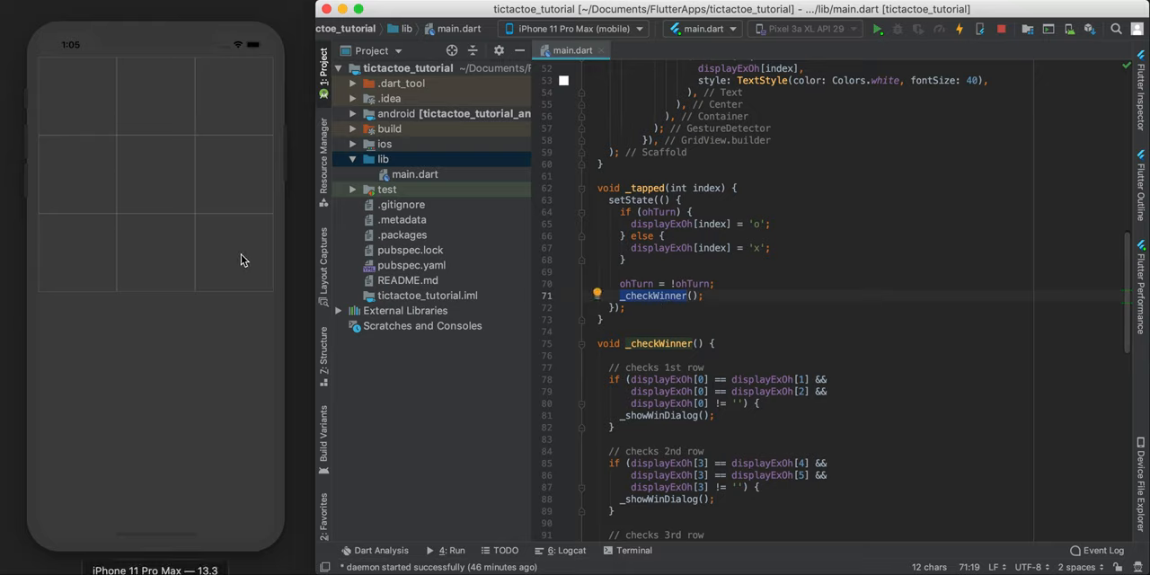
click(233, 255)
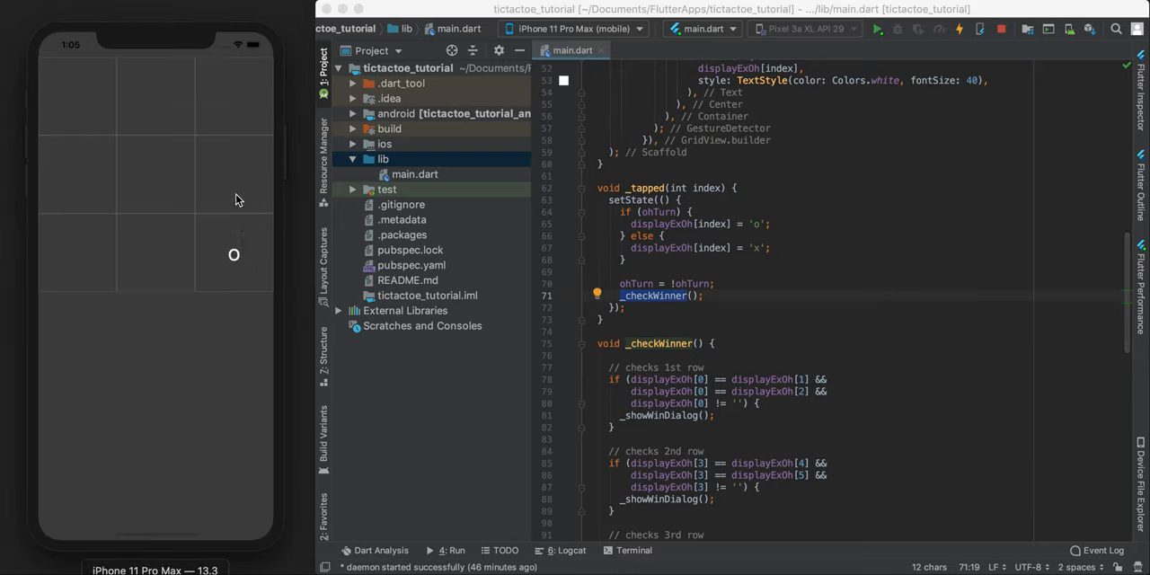
click(154, 176)
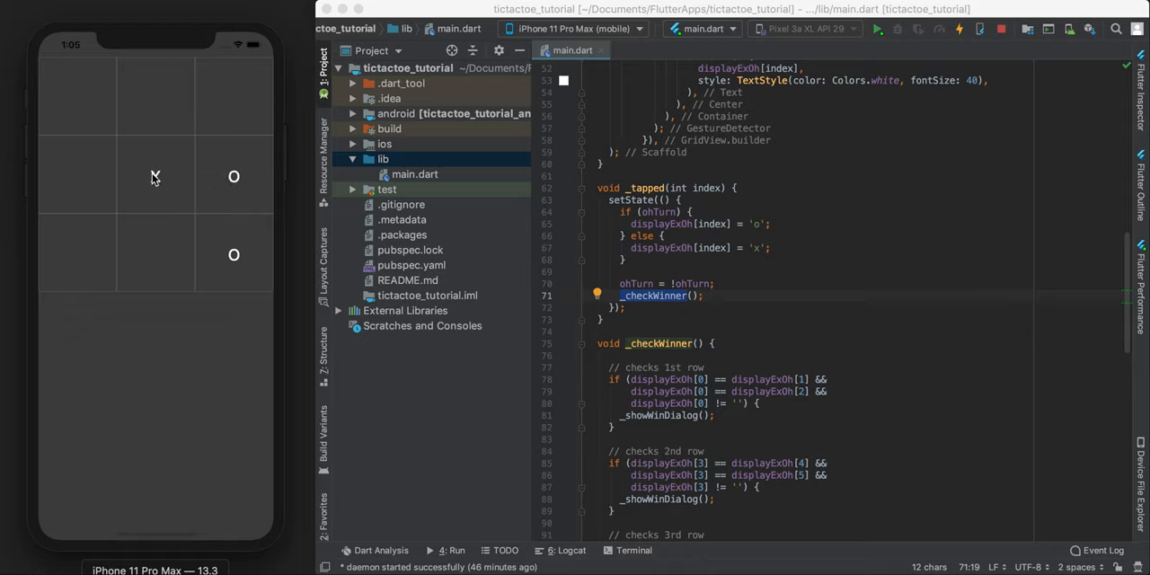
click(75, 176)
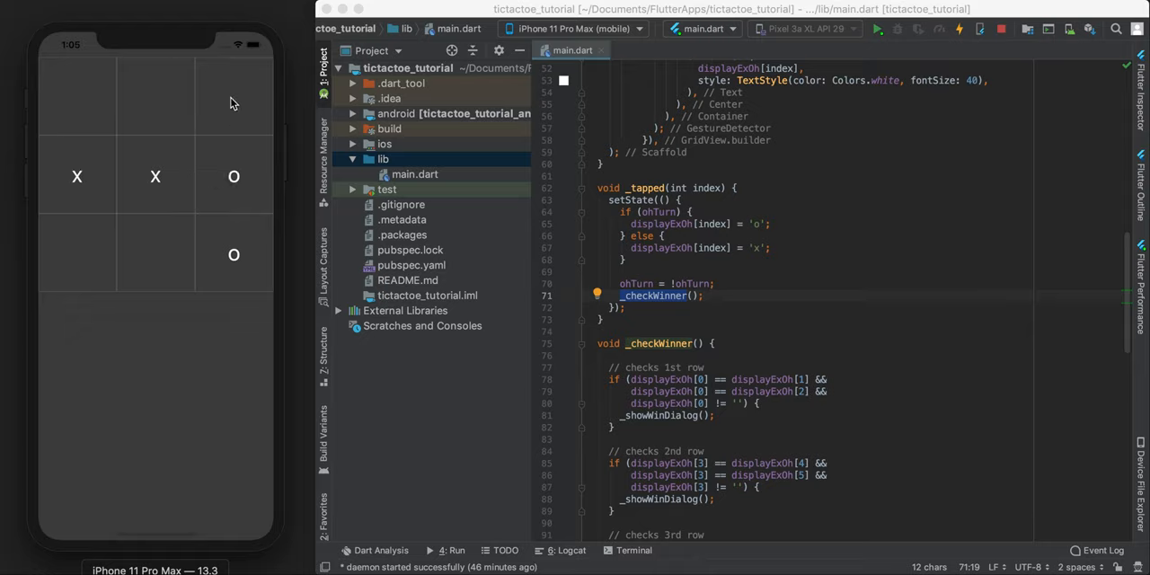
click(234, 99)
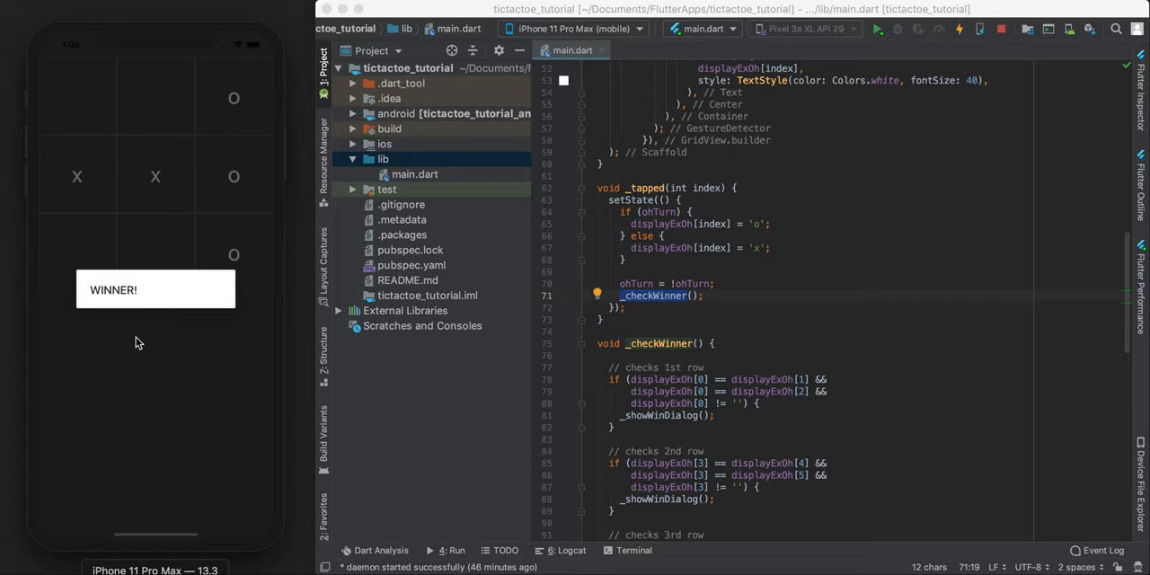
scroll(down, 3)
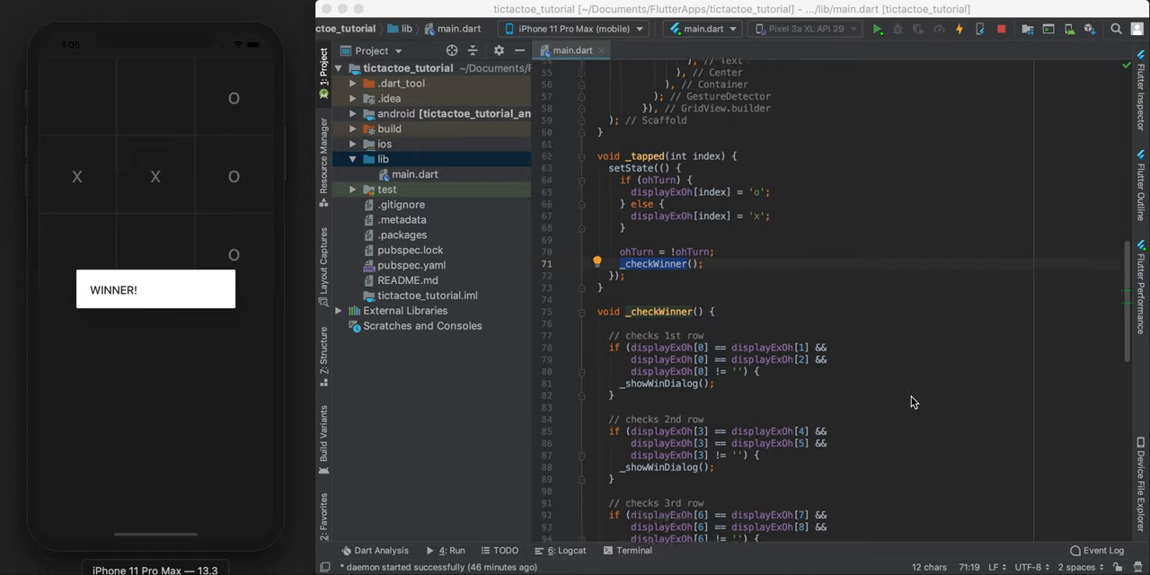
scroll(down, 3)
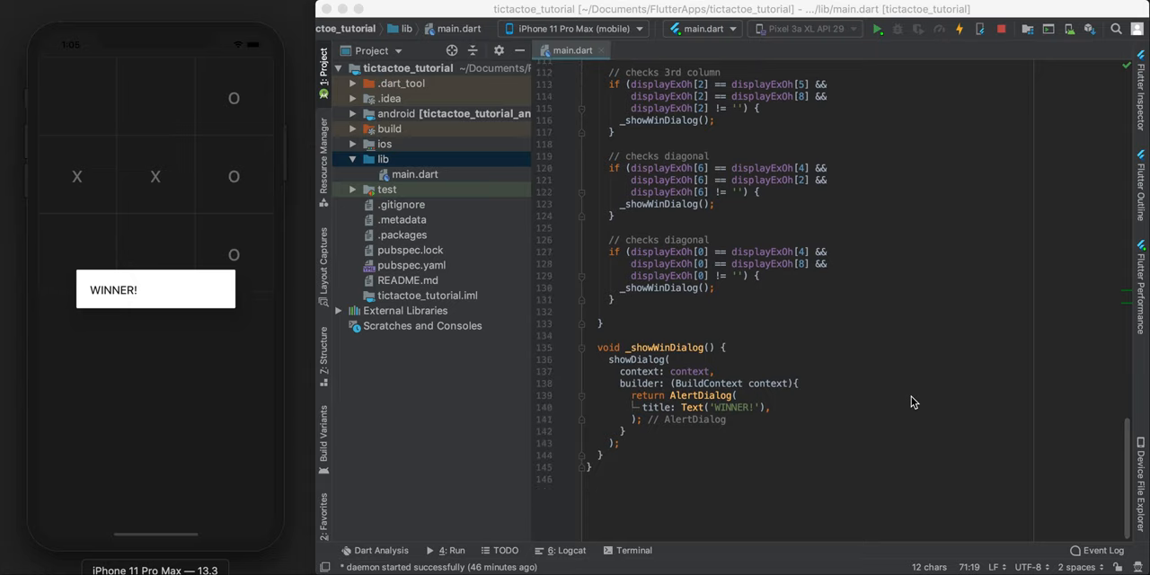
mouse_move(870, 406)
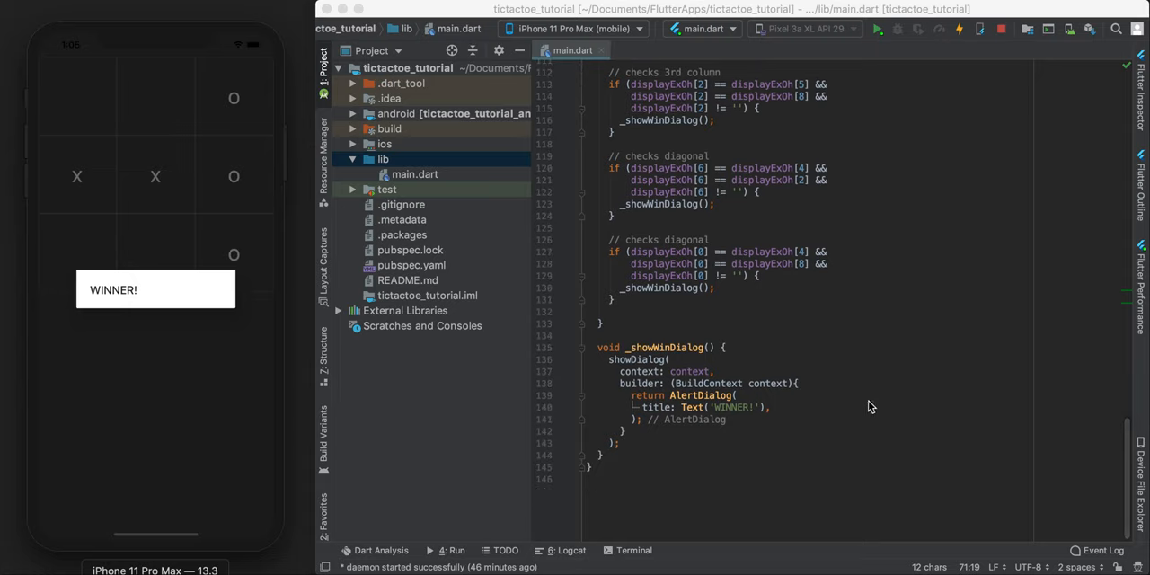
mouse_move(183, 334)
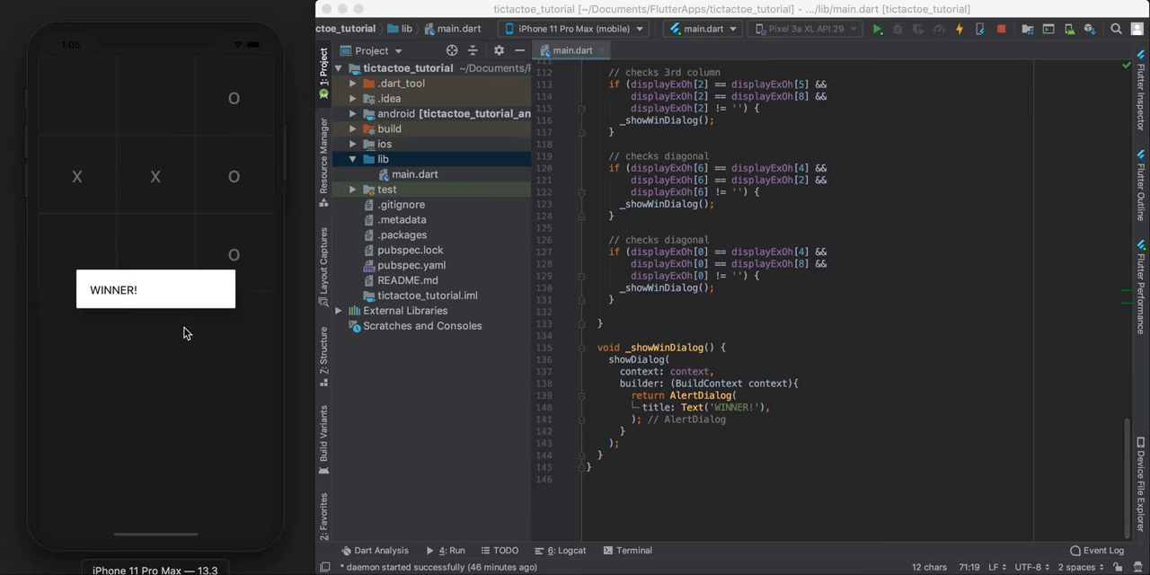
mouse_move(106, 300)
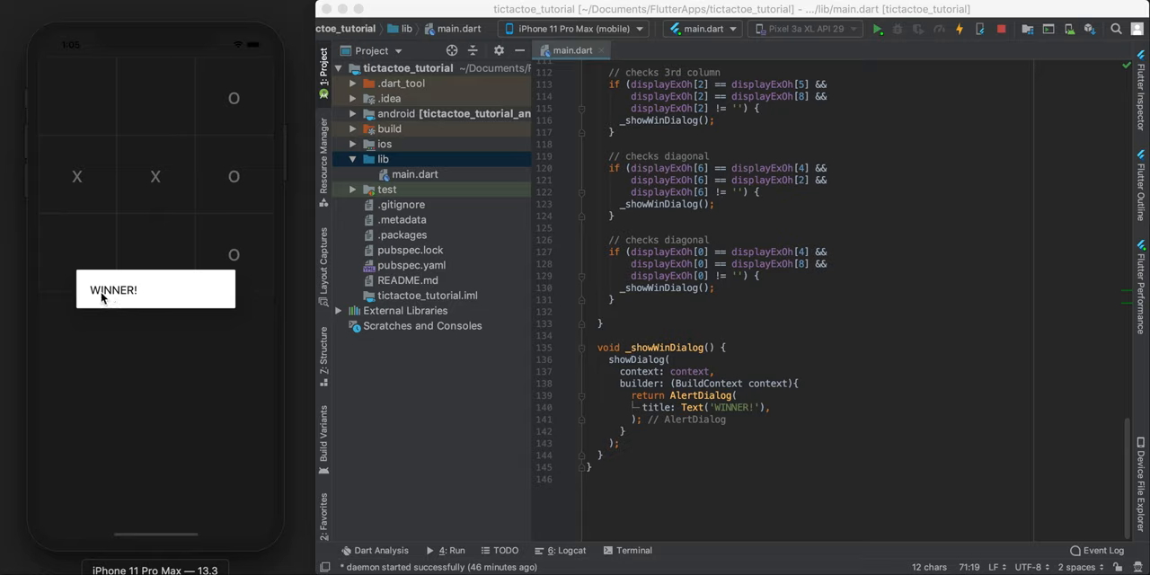
mouse_move(87, 313)
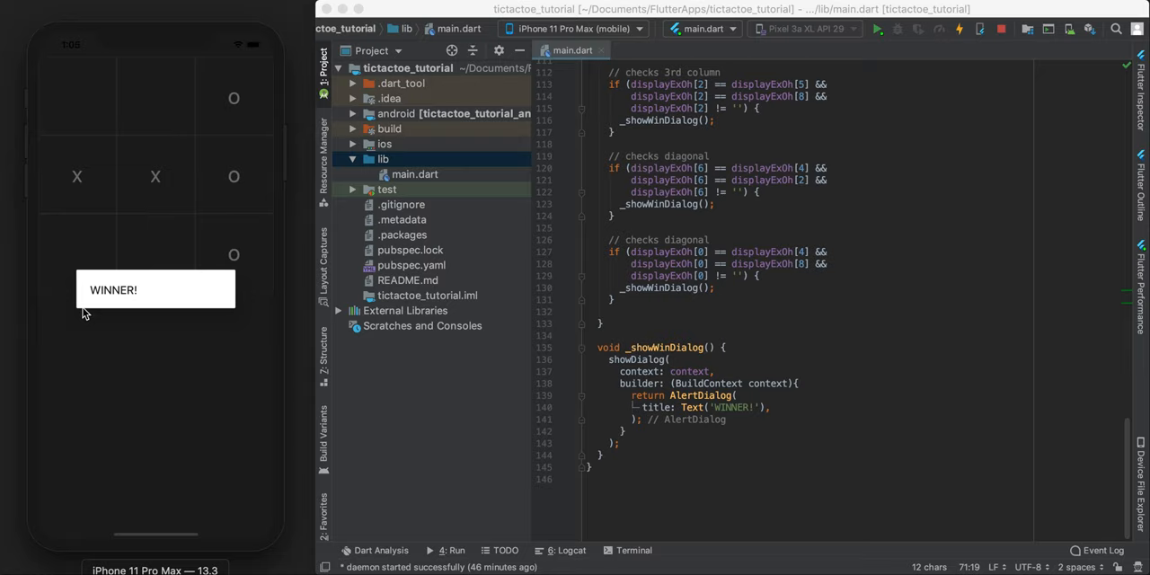
mouse_move(755, 326)
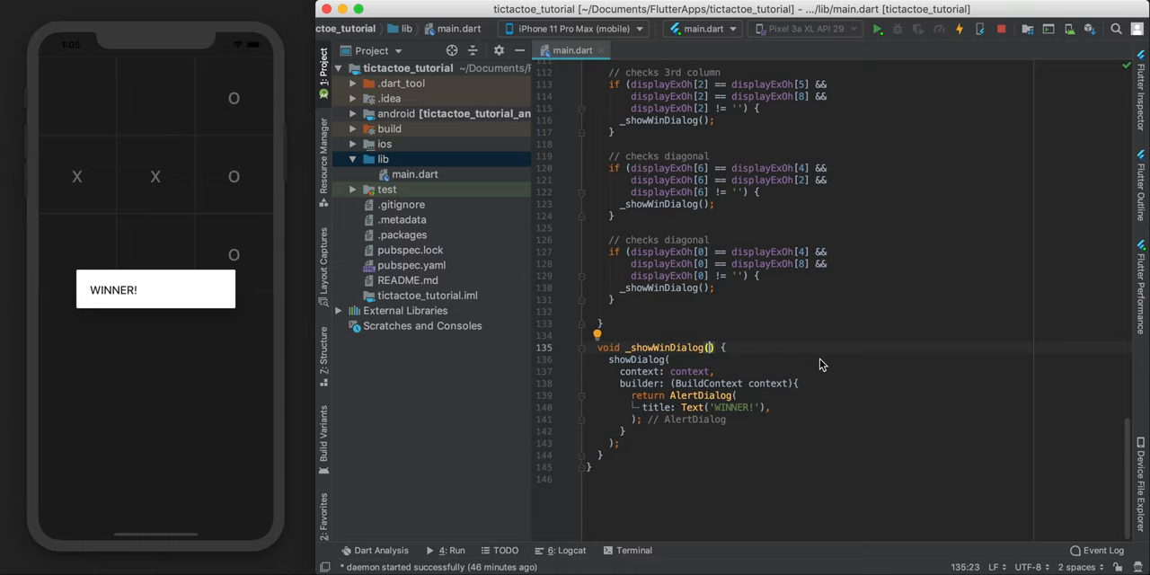
Add a 'String winner' parameter and set the alert title to 'WINNER IS: ' + winner
text(String)
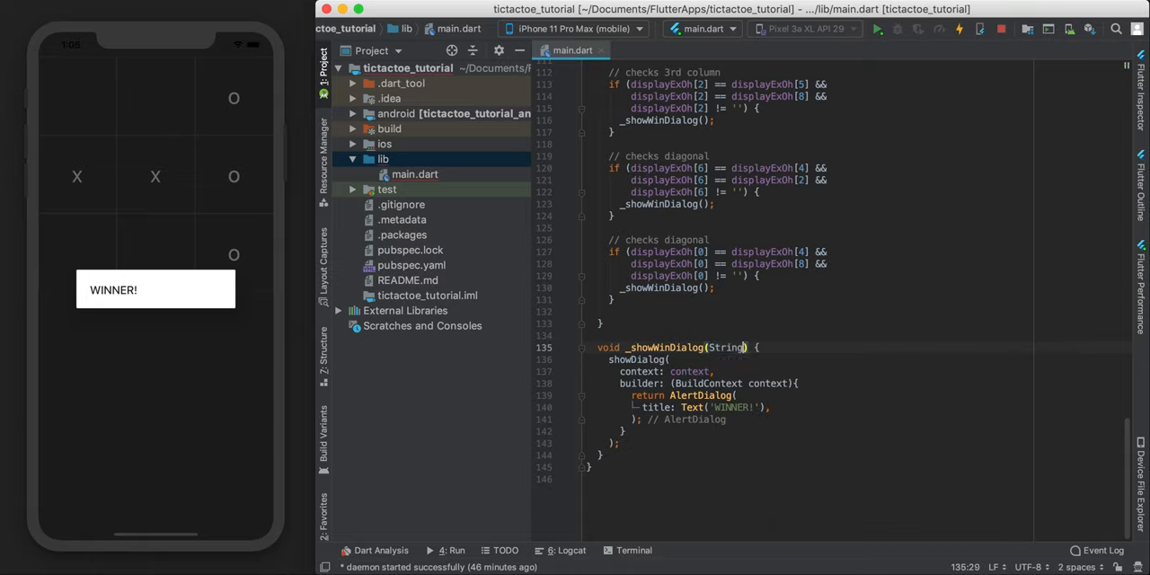
text(winner)
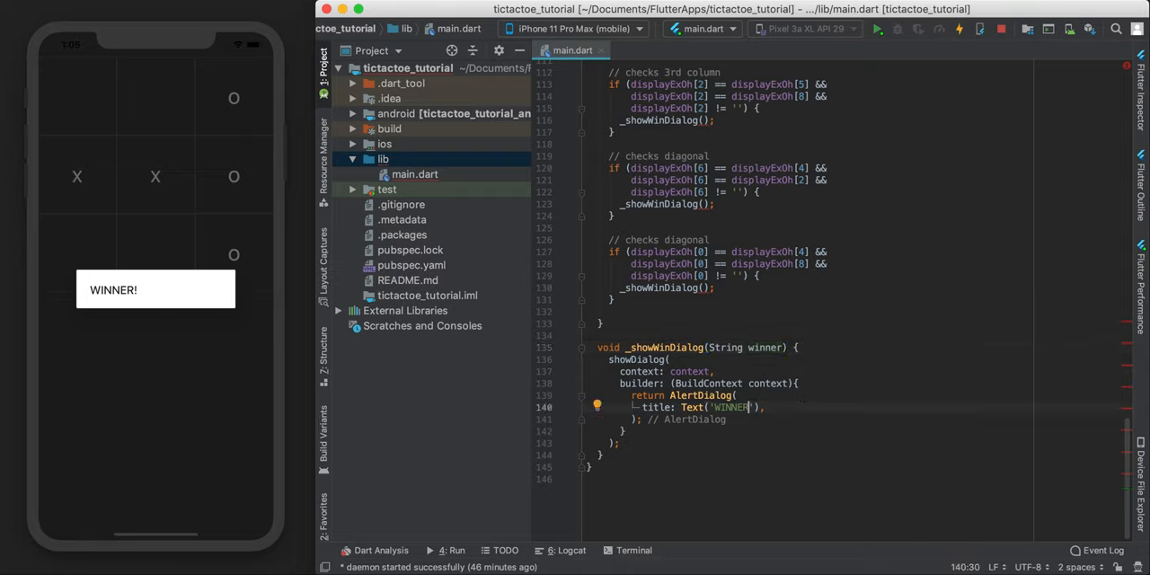
text(IS:)
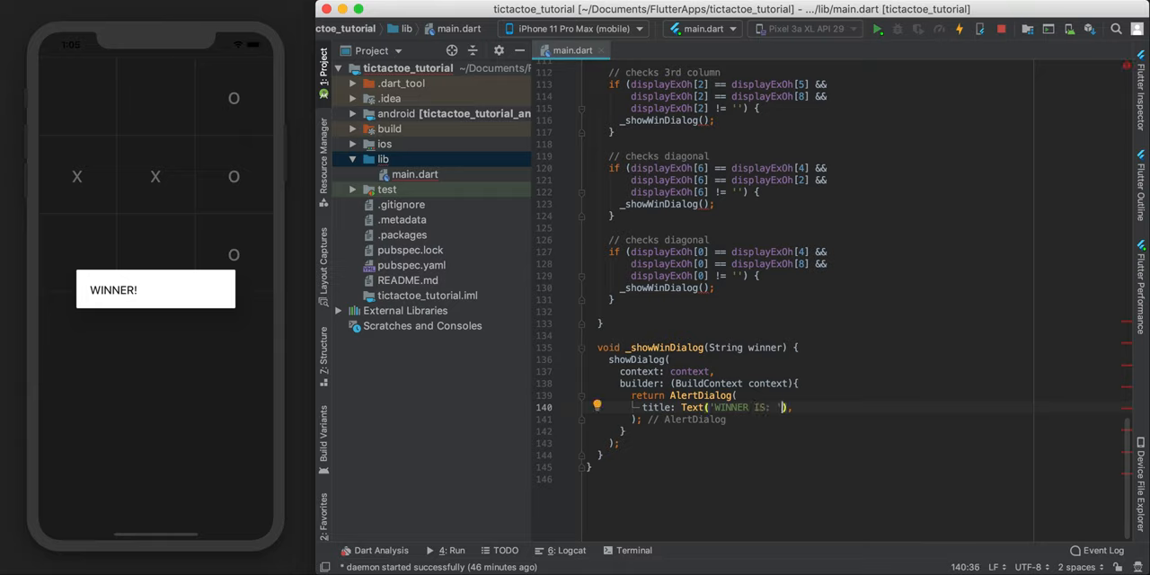
text(+ winner)
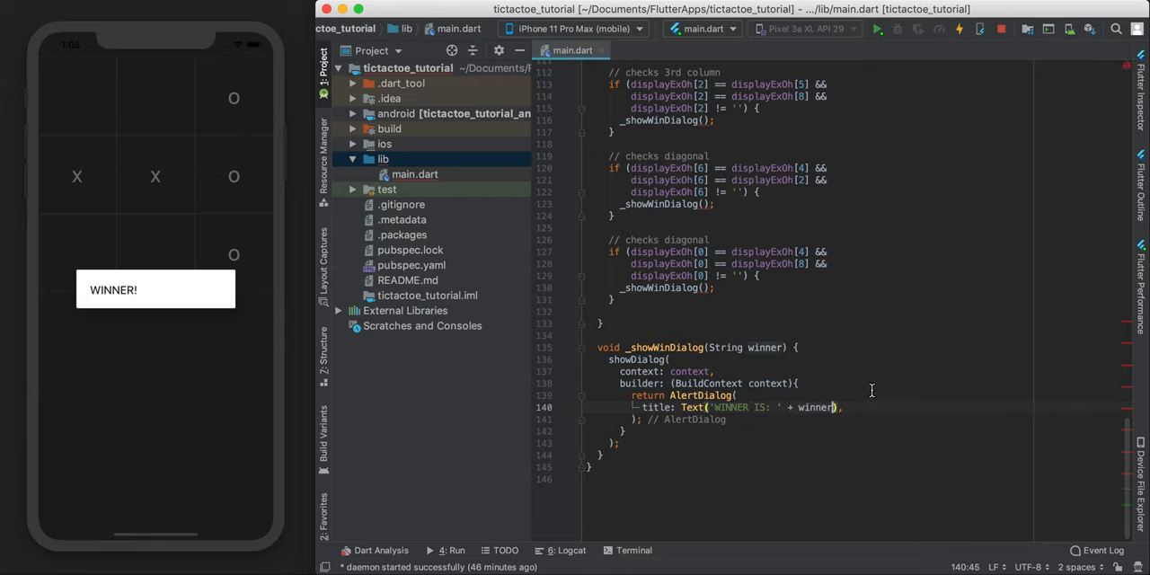
double_click(762, 349)
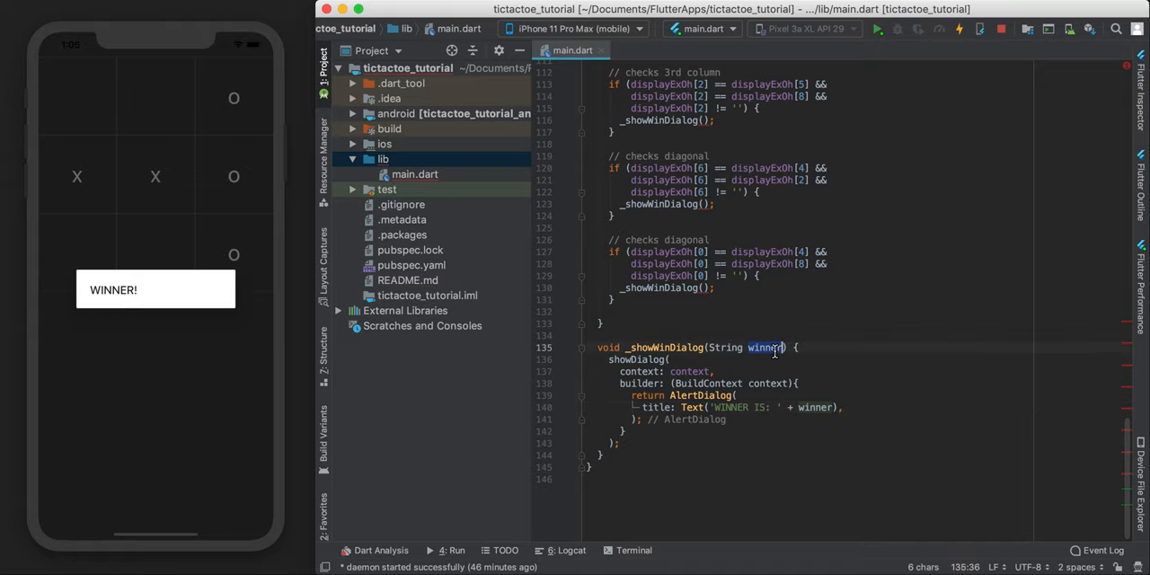
Pass displayExOh[0], displayExOh[6] and displayExOh[1] to _showWinDialog in the matching win checks
scroll(up, 3)
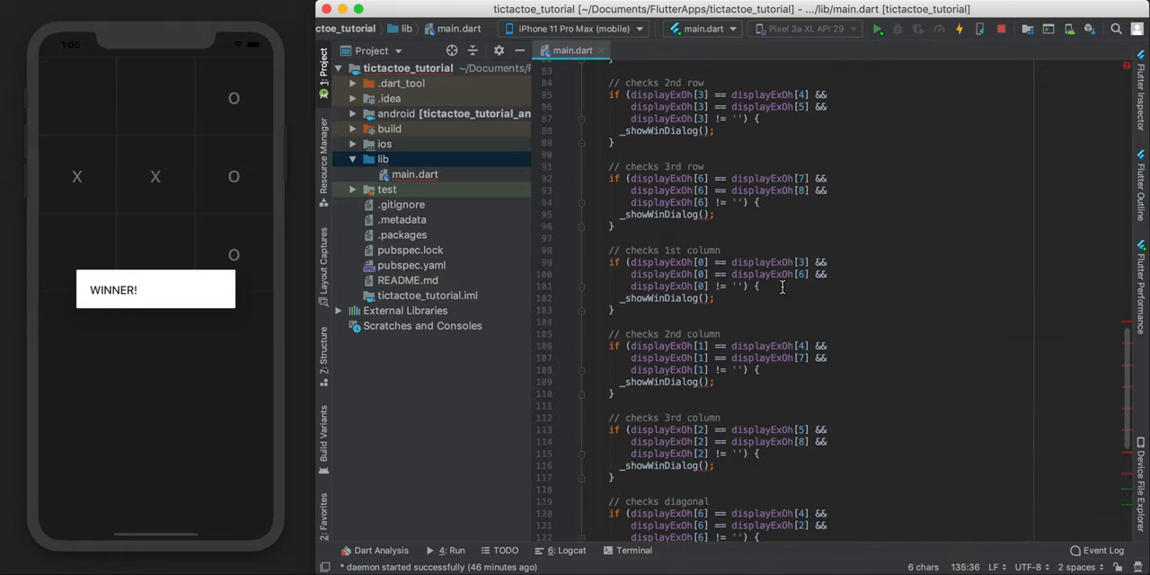
scroll(up, 3)
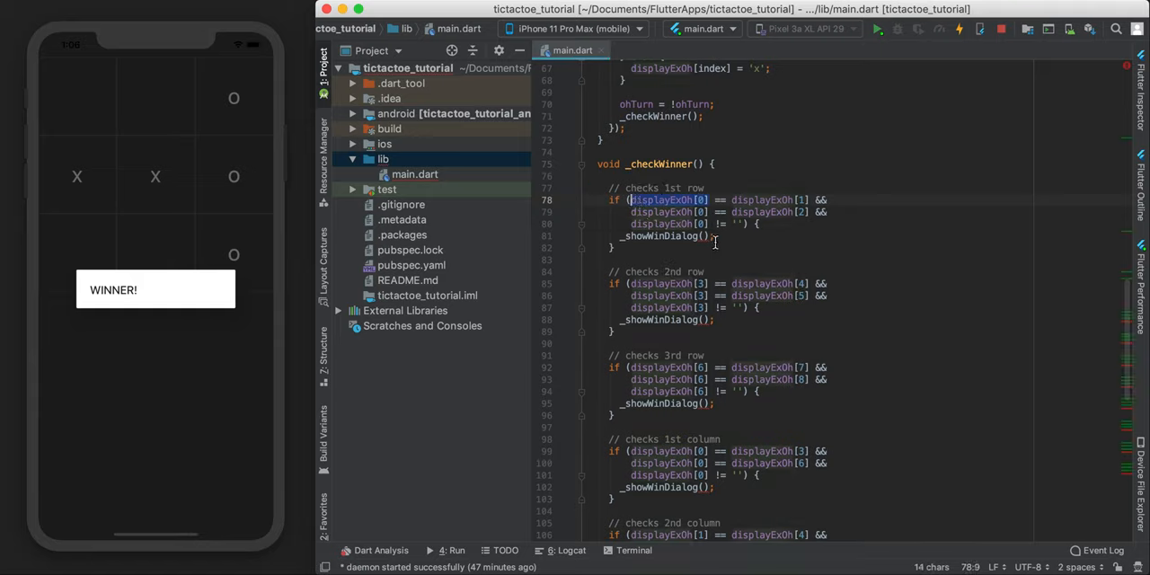
text(displayExOh[0])
click(669, 318)
text(displayExOh[3])
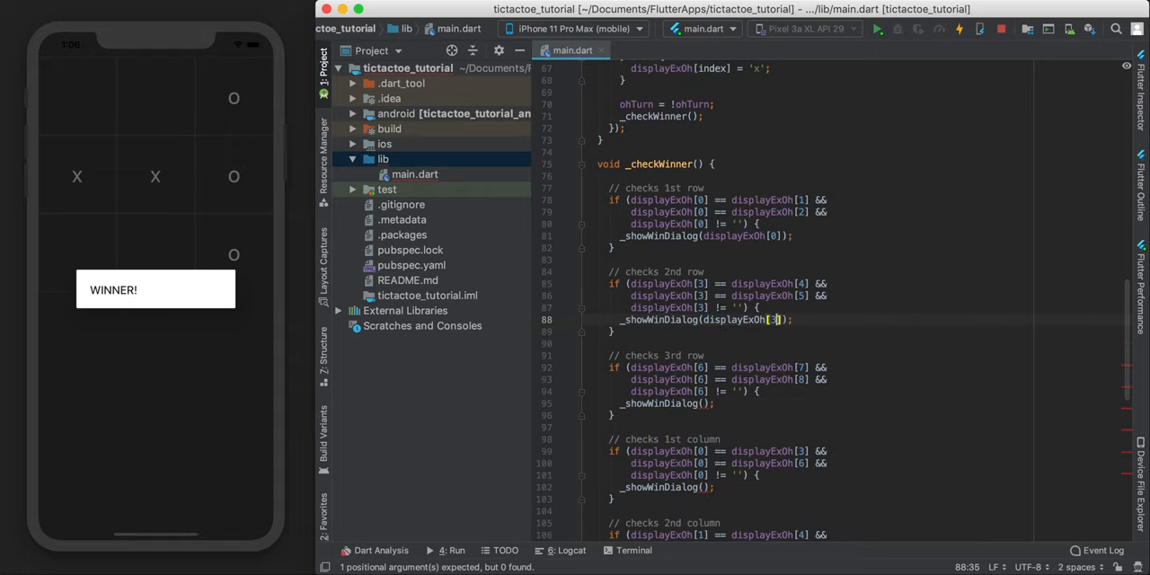
scroll(down, 3)
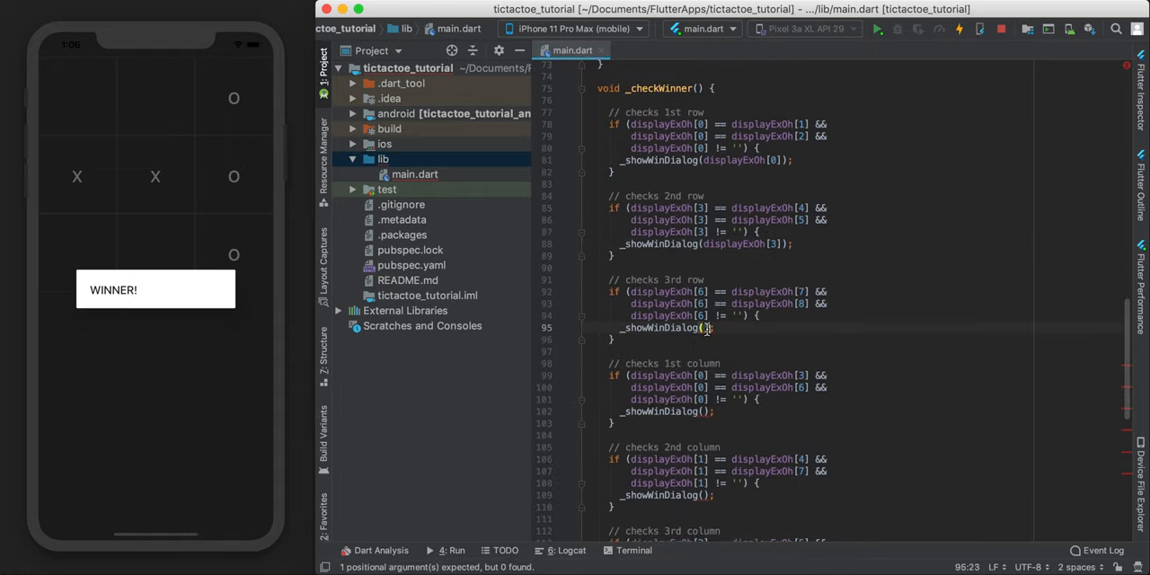
text(displayExOh[6])
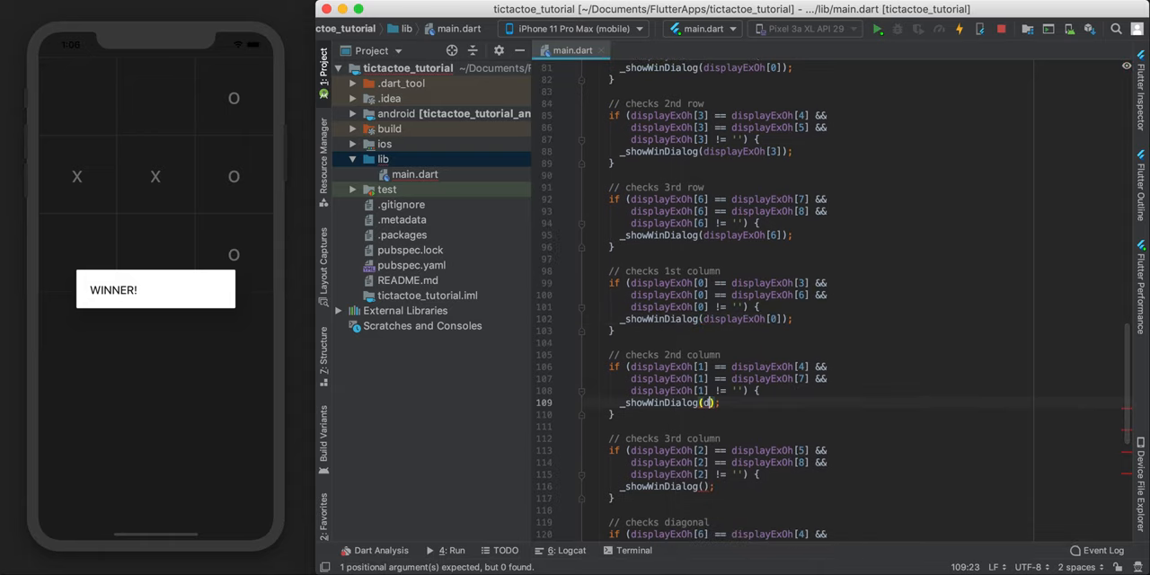
text(displayExOh[1])
click(669, 485)
text(displayExOh[])
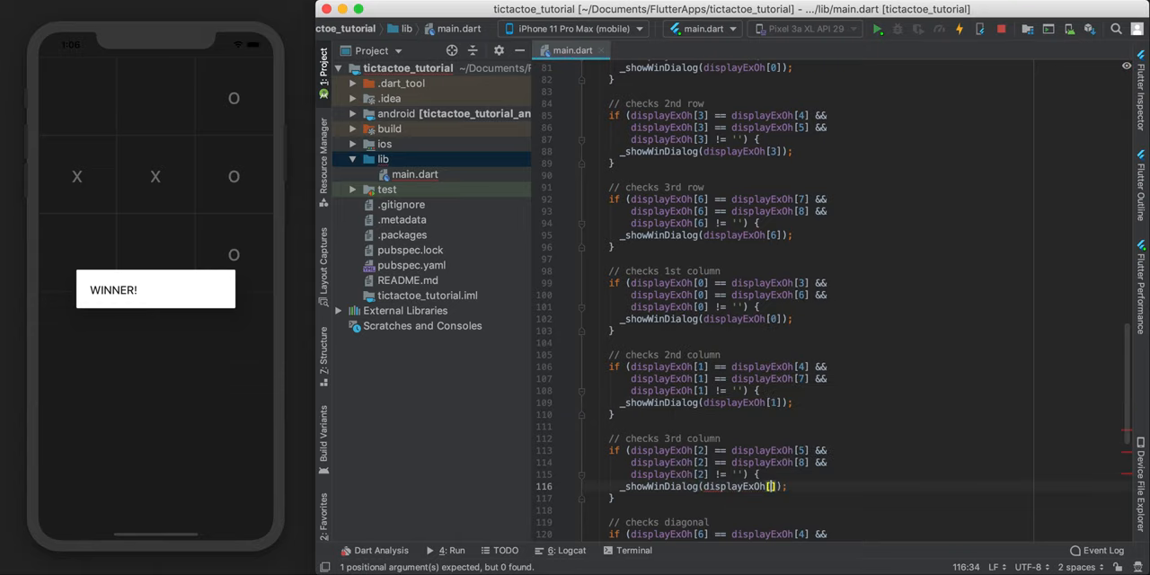
Review the remaining win checks and hot-restart the app with the new code
scroll(down, 3)
text(2)
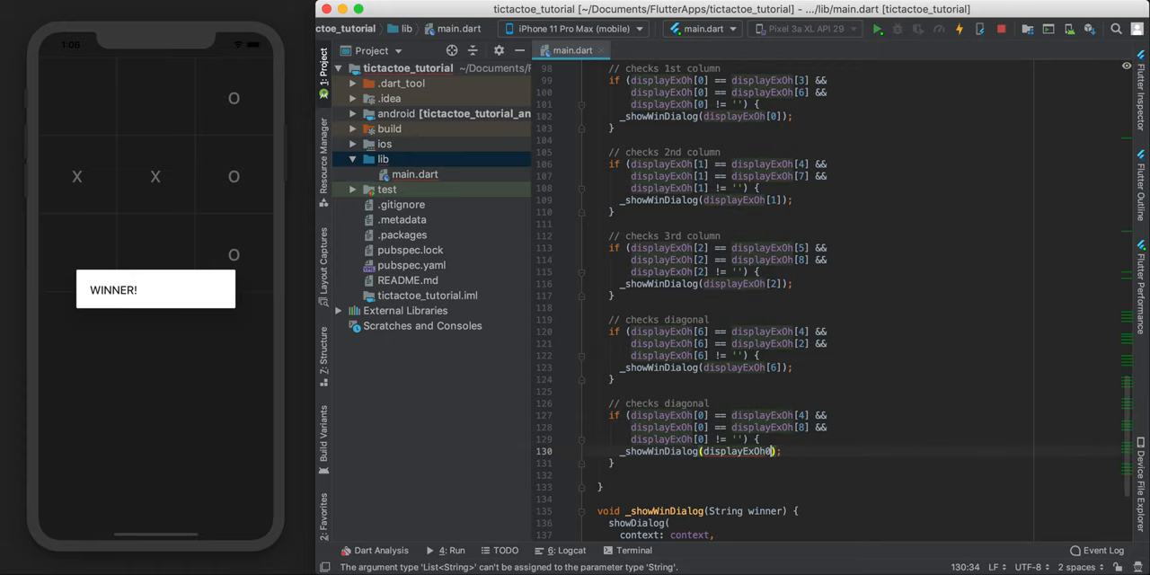
scroll(down, 3)
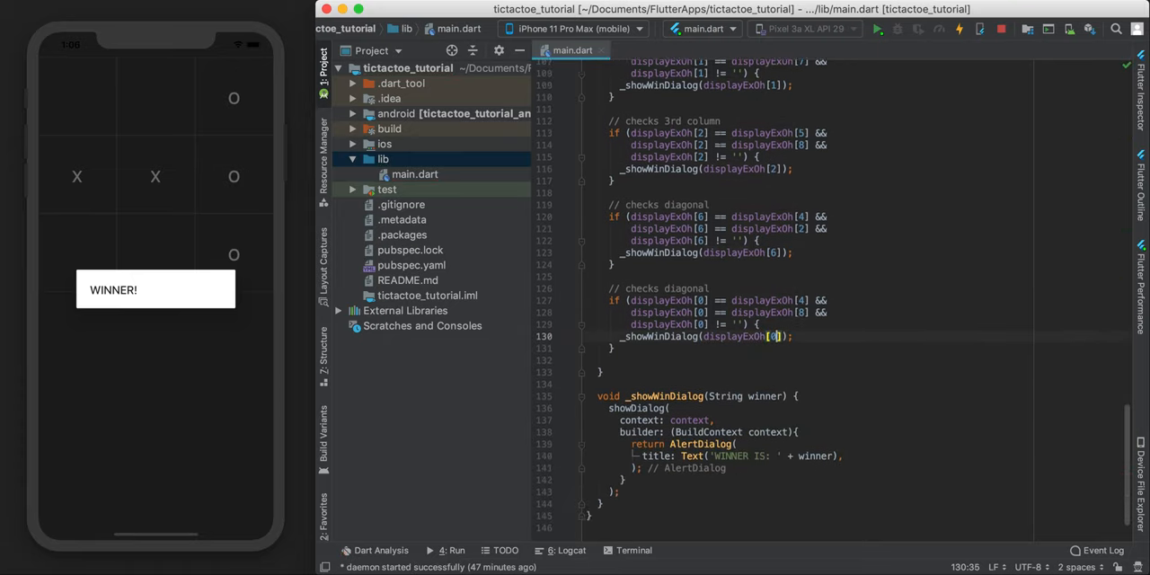
click(879, 28)
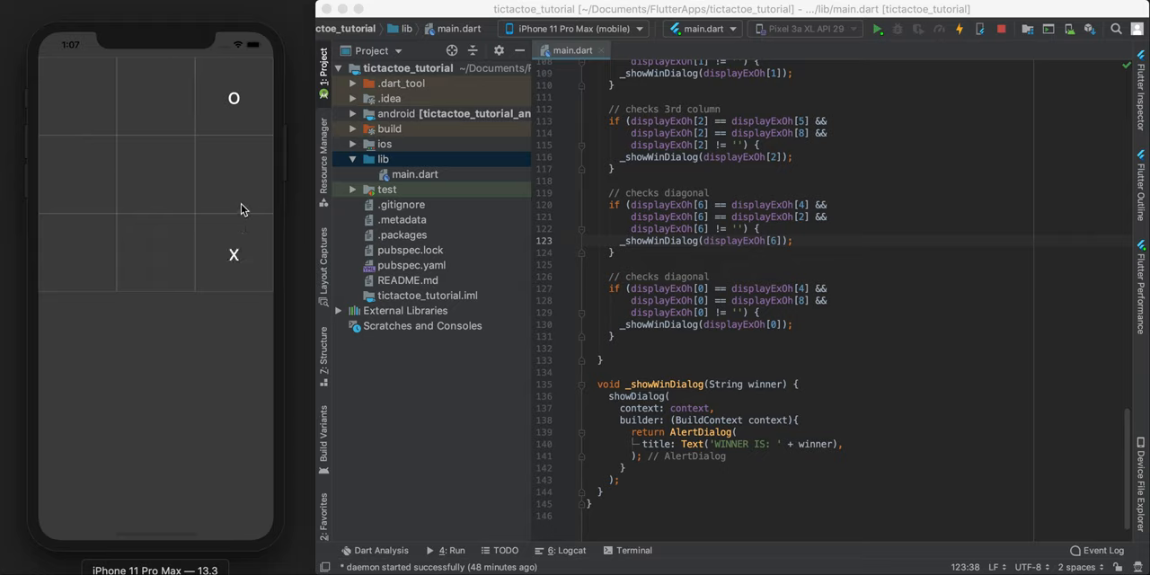
Place marks on the simulator board to start a test game toward an X win
click(75, 97)
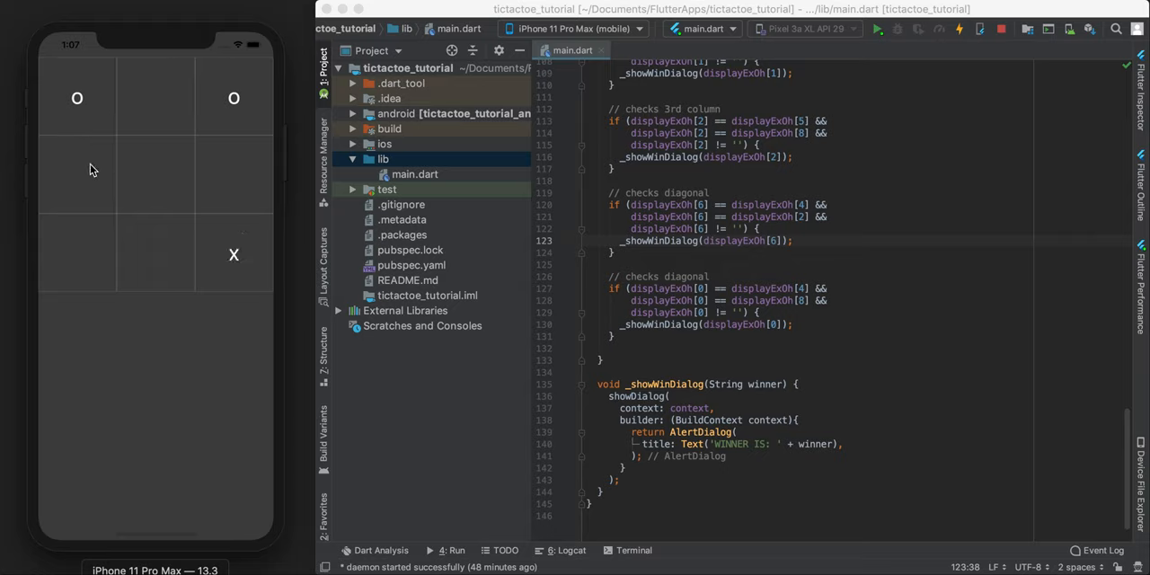
click(155, 176)
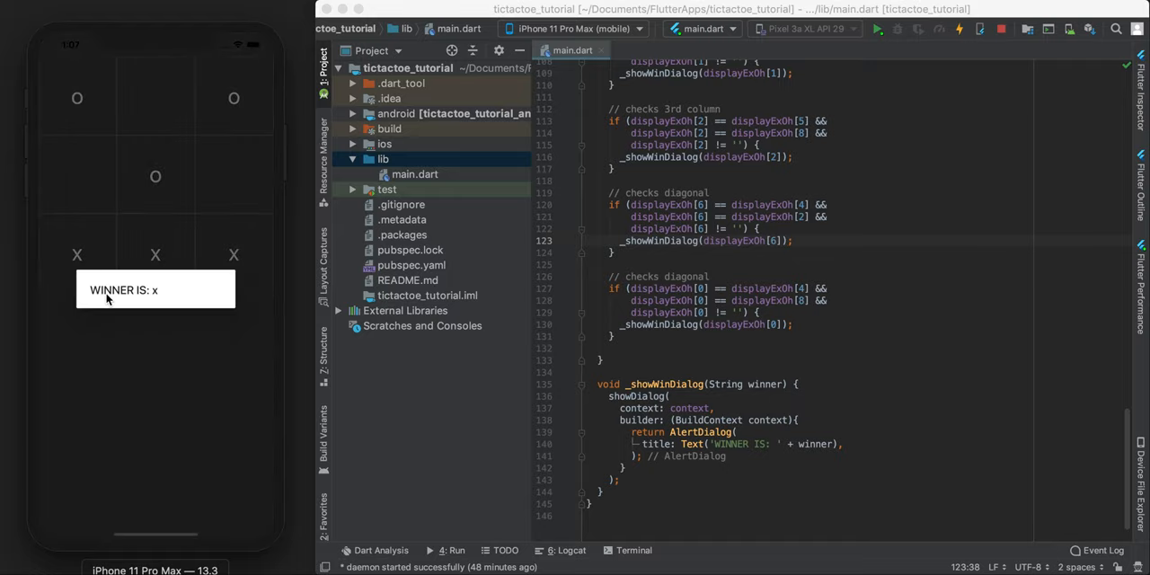
mouse_move(158, 305)
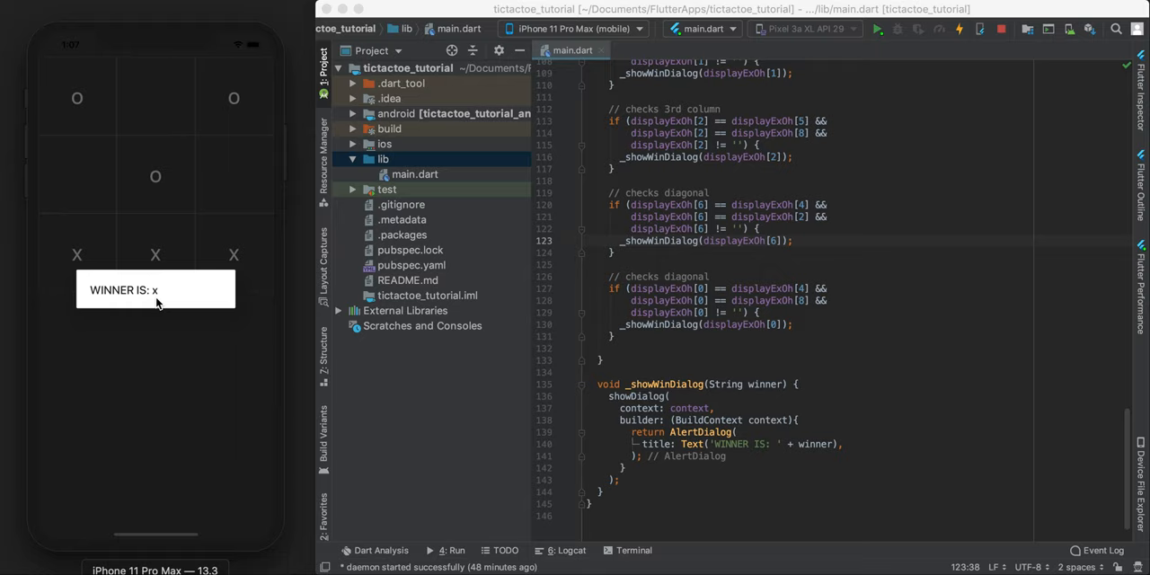
mouse_move(190, 245)
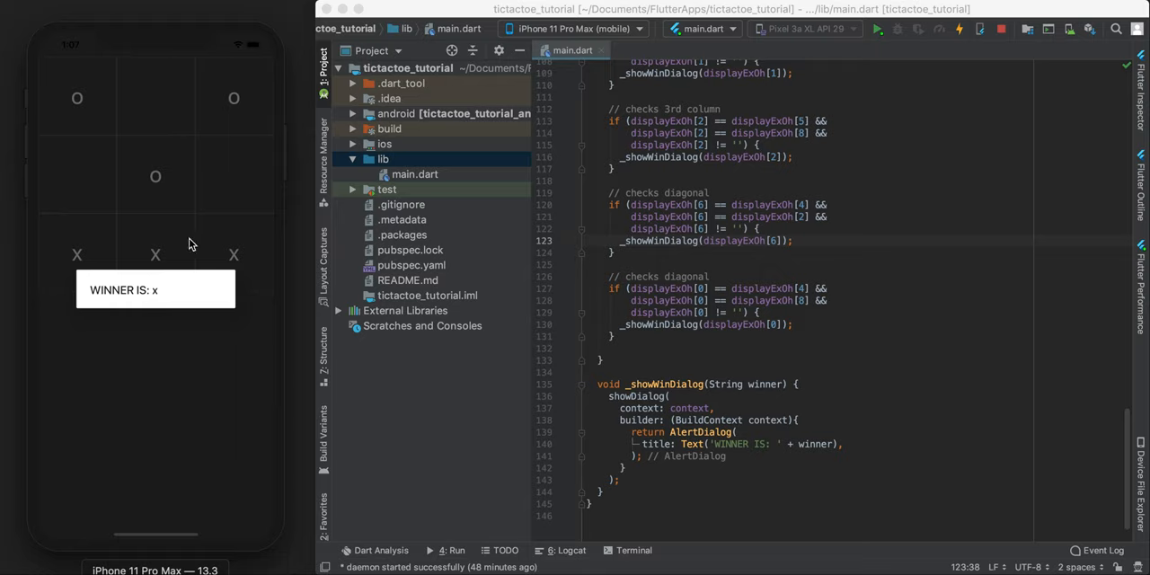
mouse_move(299, 341)
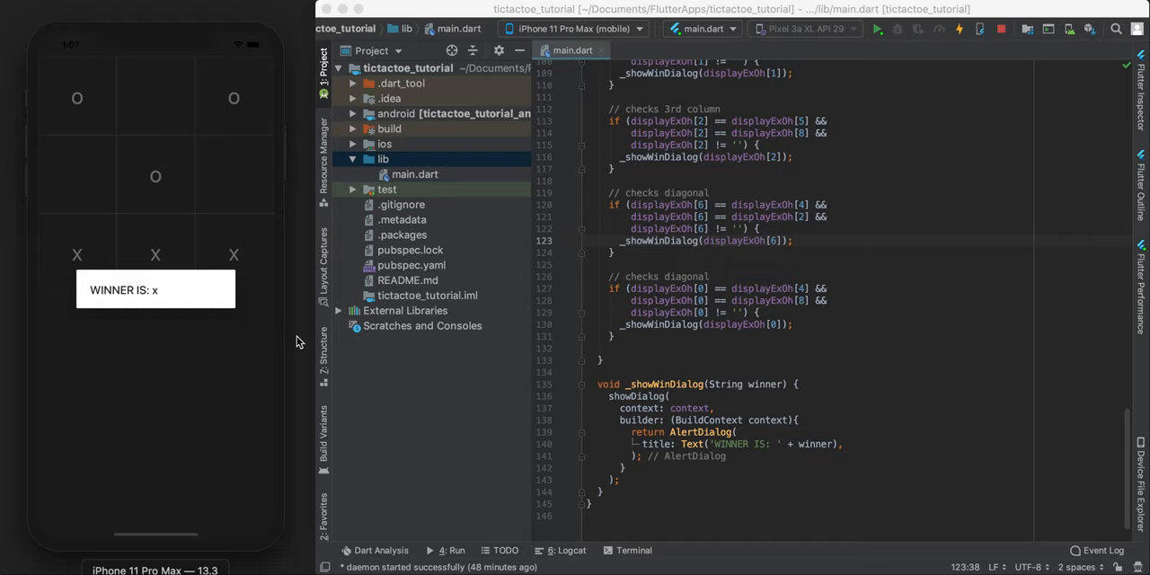
mouse_move(723, 338)
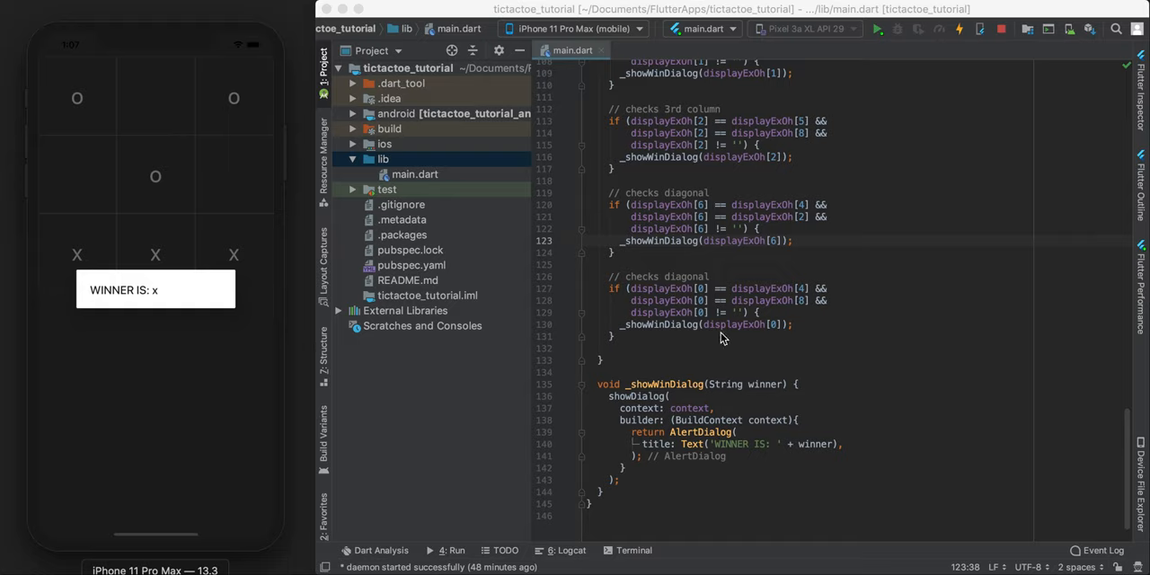
mouse_move(836, 97)
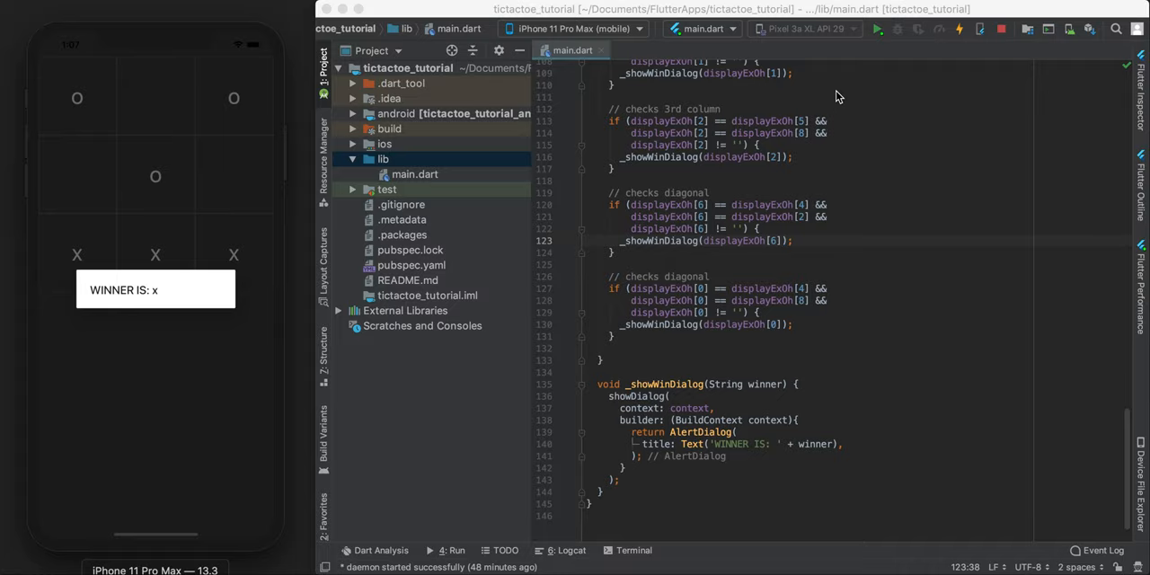